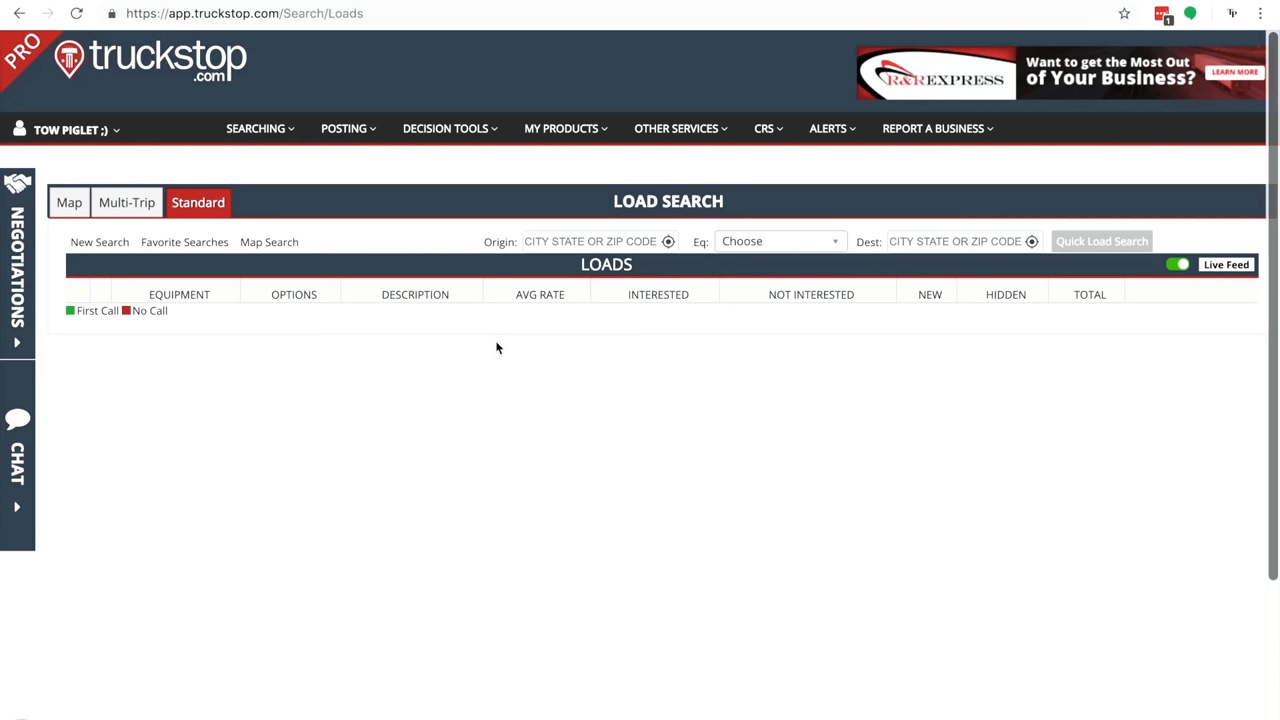
- Start a new load search from Stockton, CA with a 500-mile origin radius
click(99, 241)
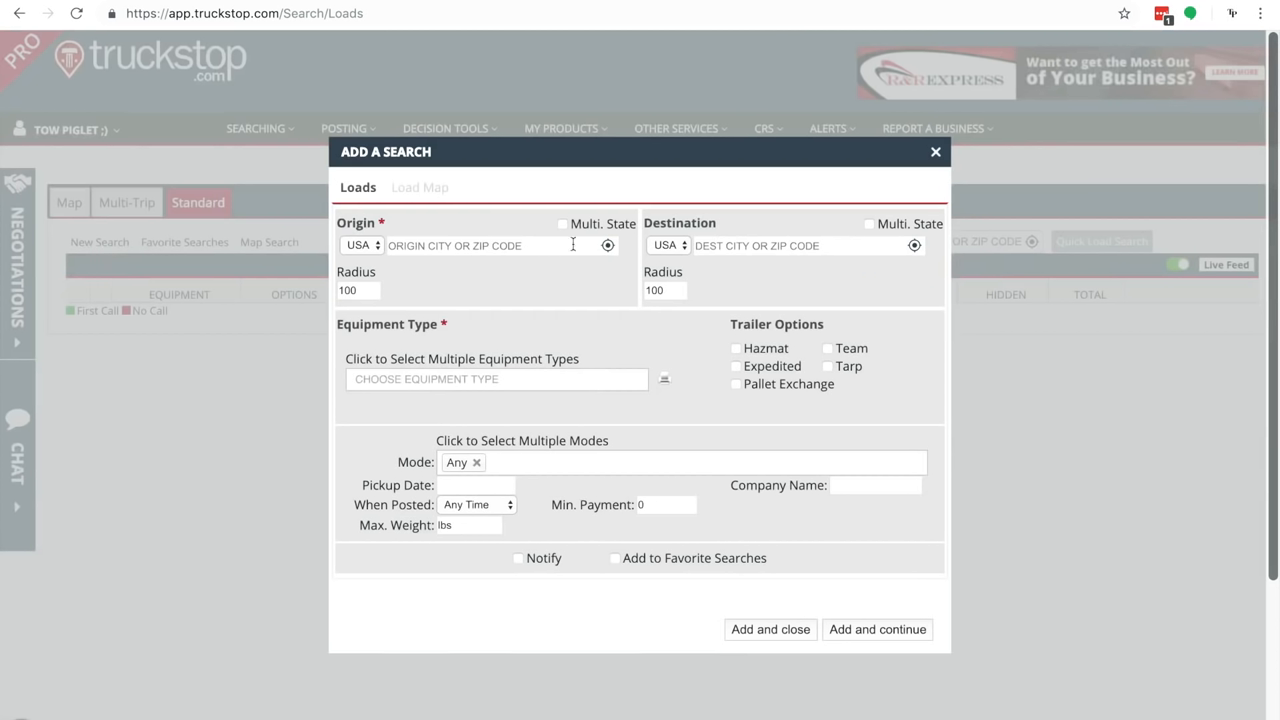
text(STOCKTO)
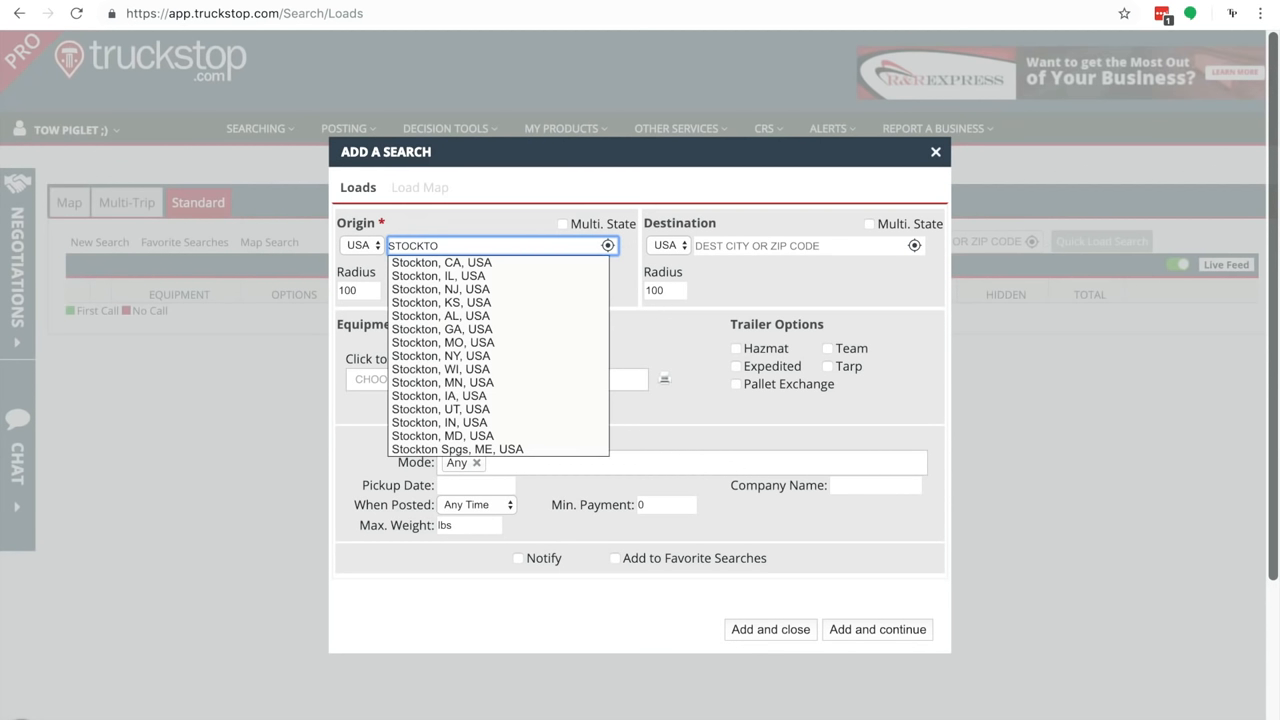
click(440, 262)
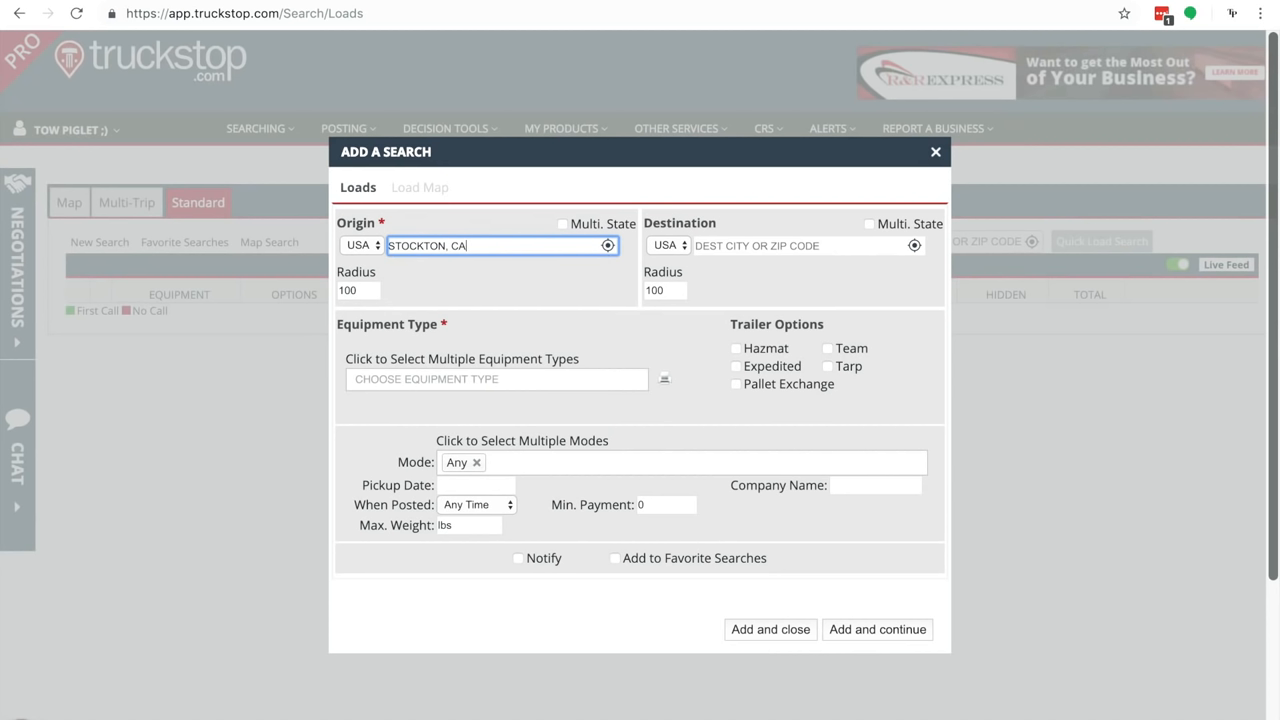
click(358, 290)
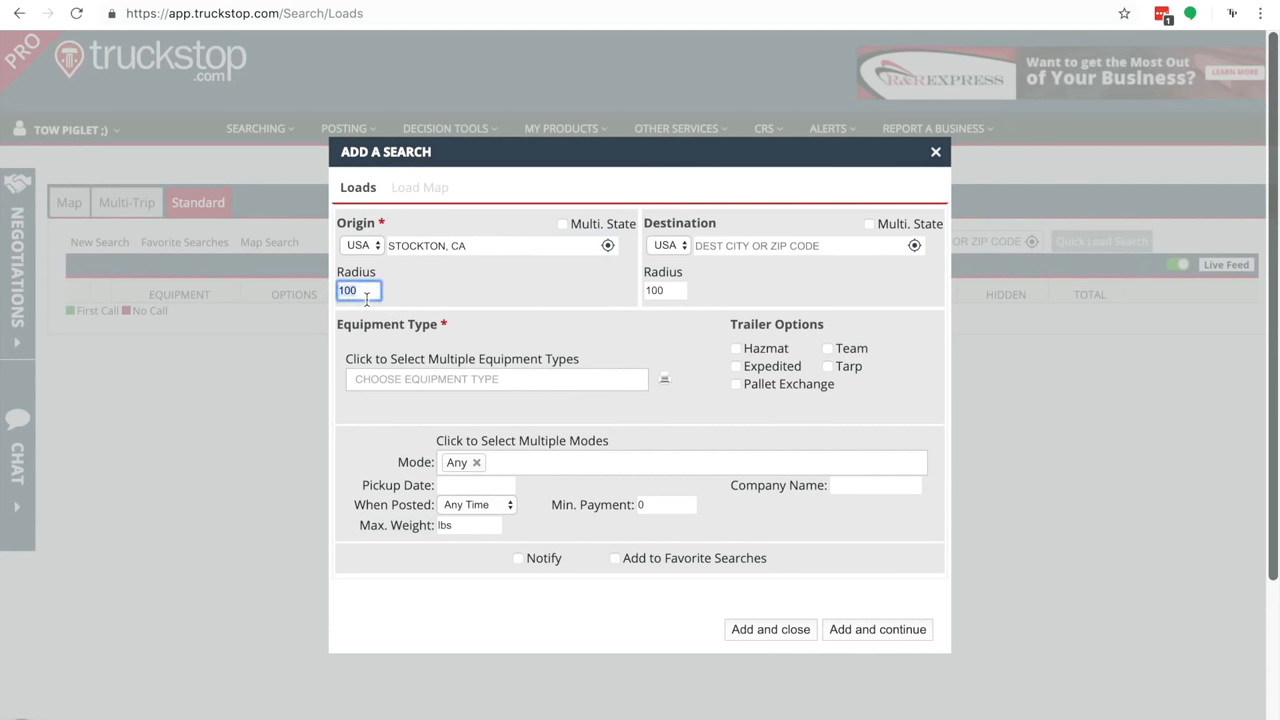
text(500)
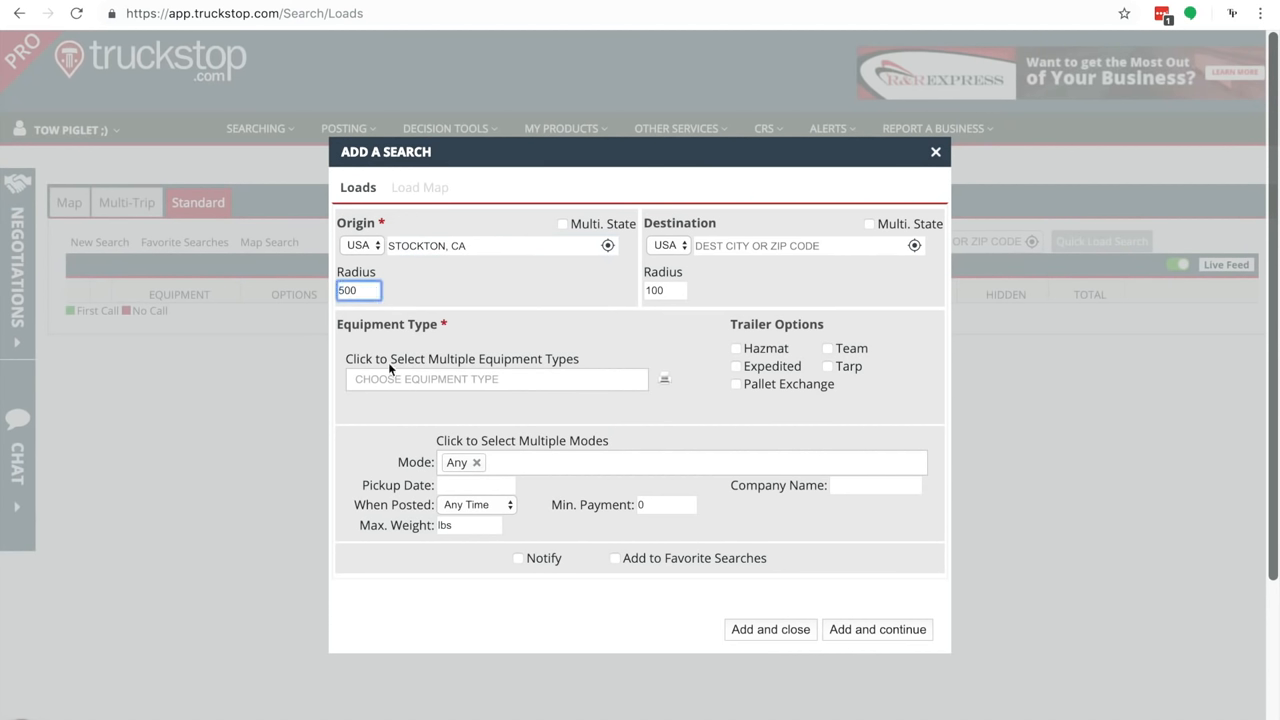
- Set destination Orlando, FL with 500-mile radius, FSD and HS equipment, 6000 lb maximum weight
click(800, 245)
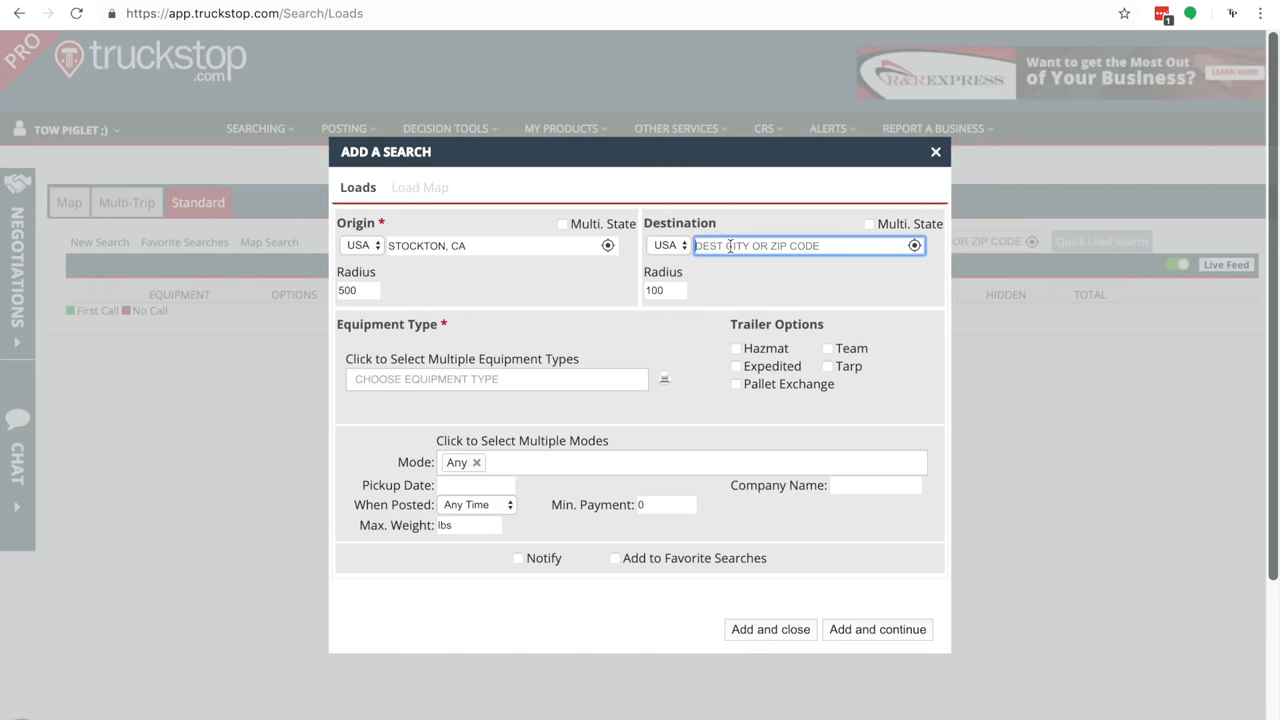
text(ORLAN)
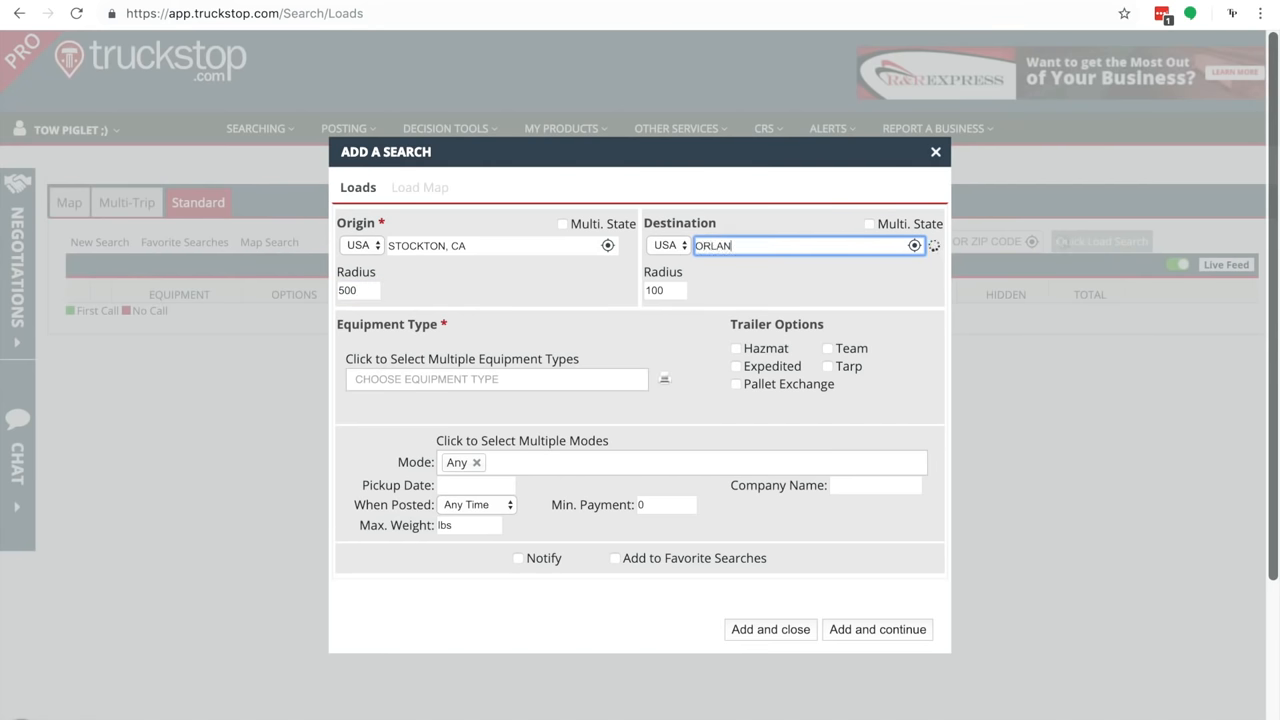
text(ORLAN)
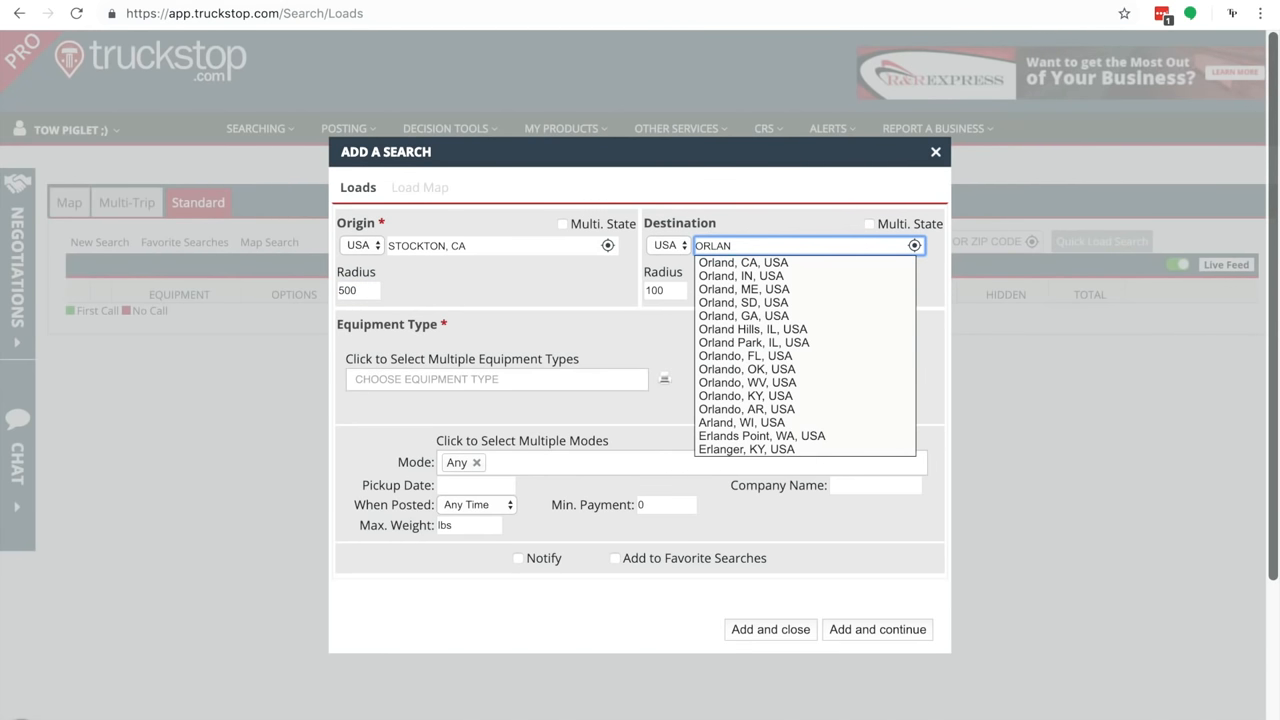
mouse_move(743, 315)
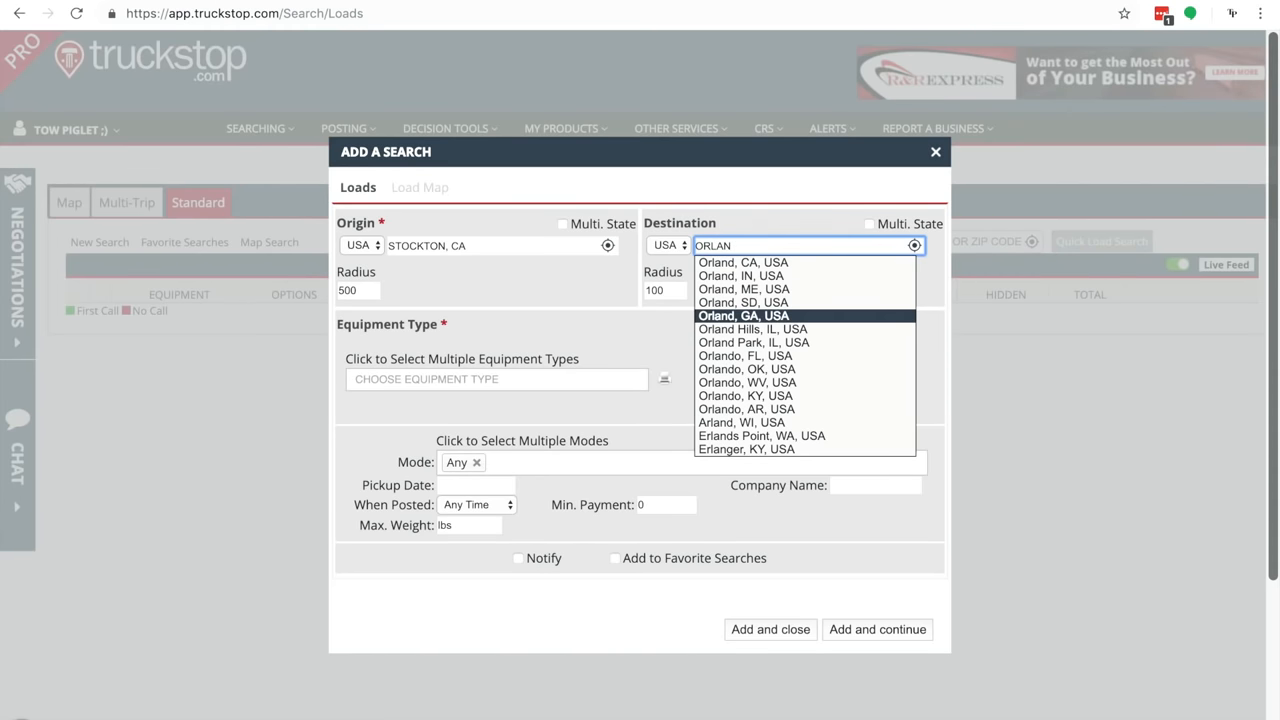
click(745, 355)
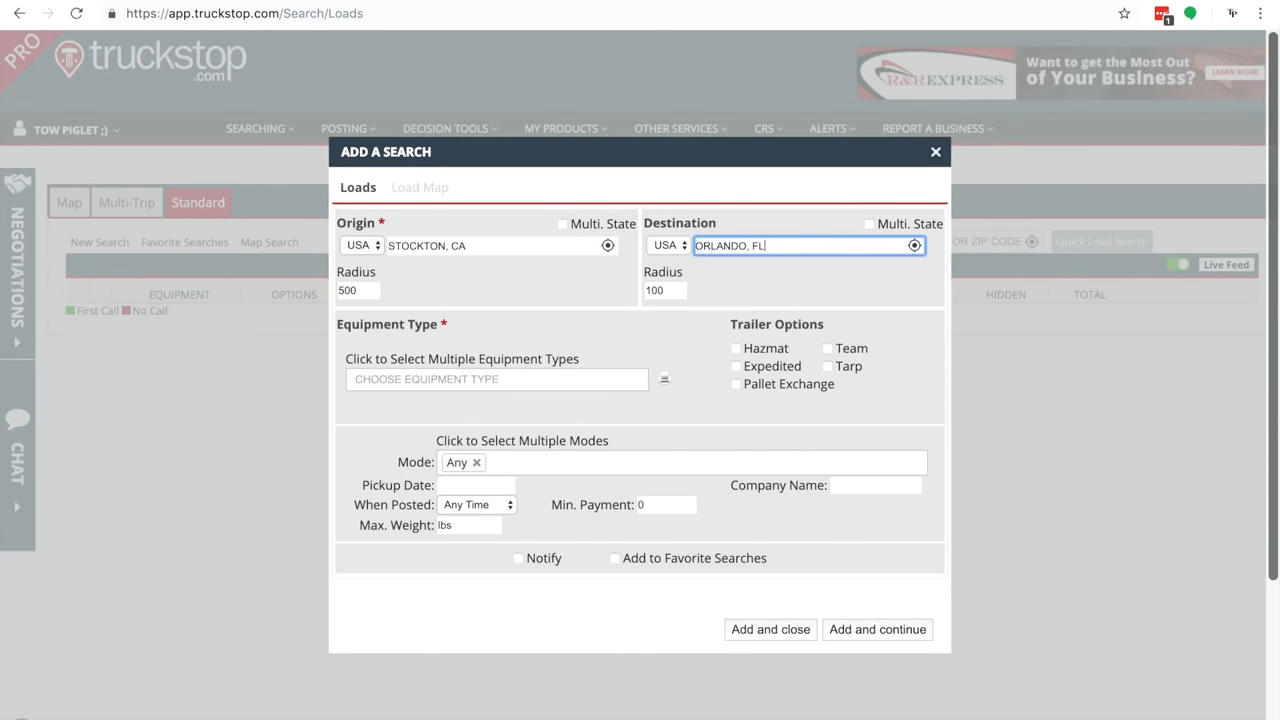
click(665, 290)
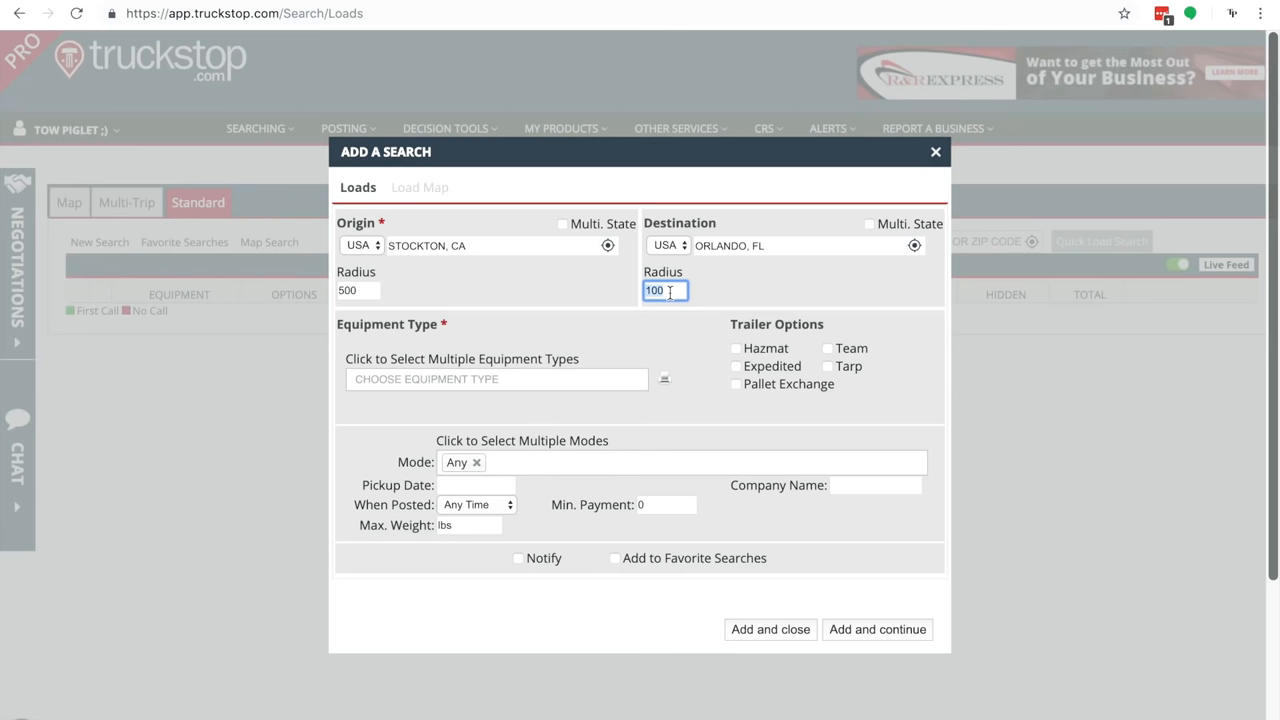
click(497, 379)
text(HS)
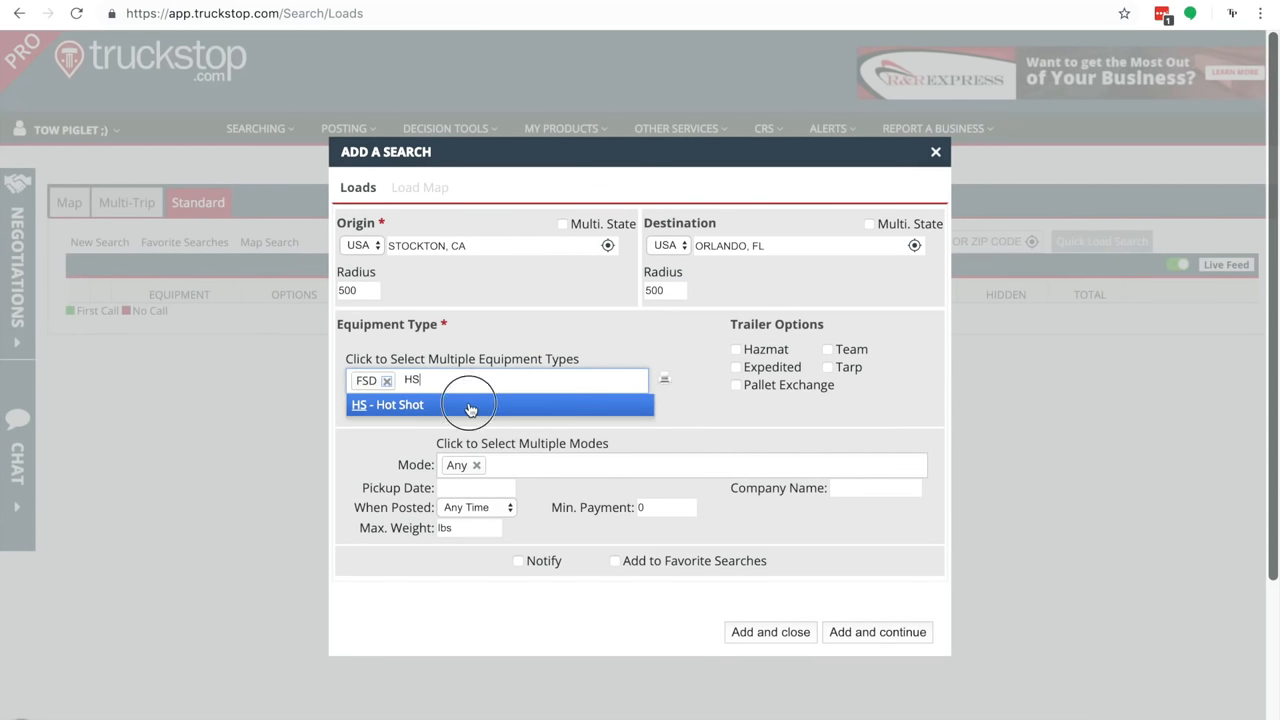
click(470, 405)
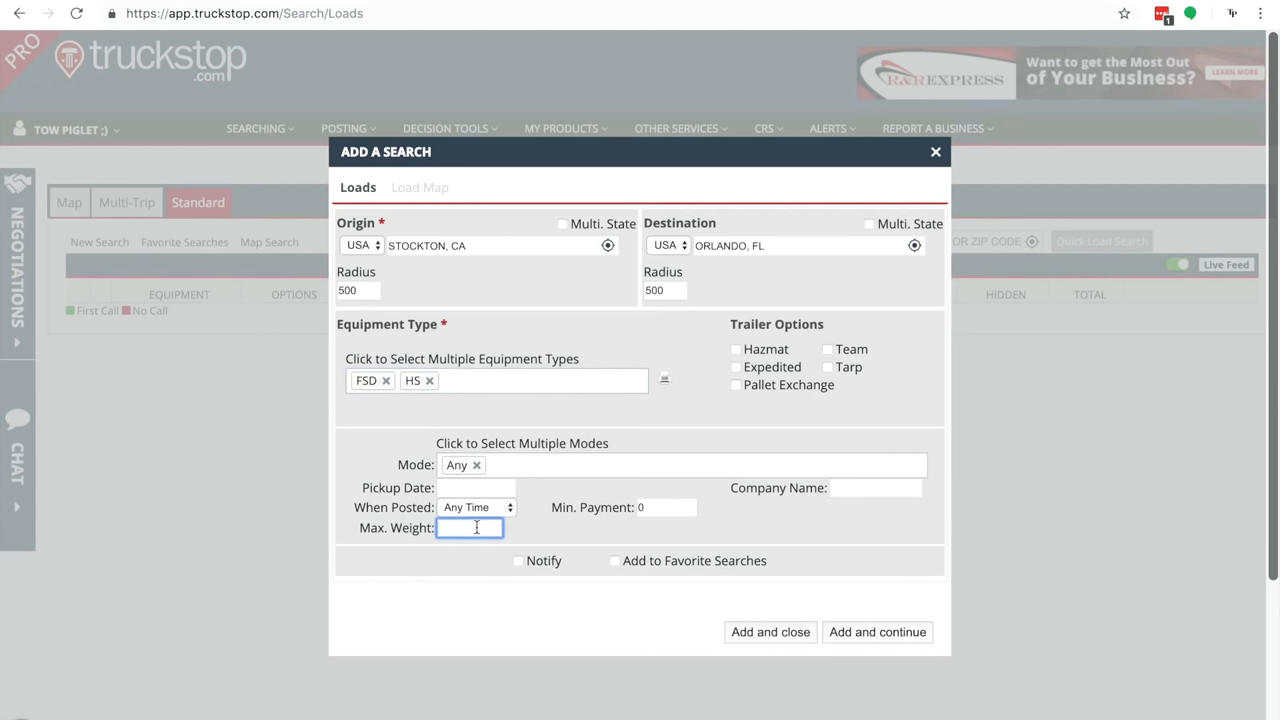
text(6000)
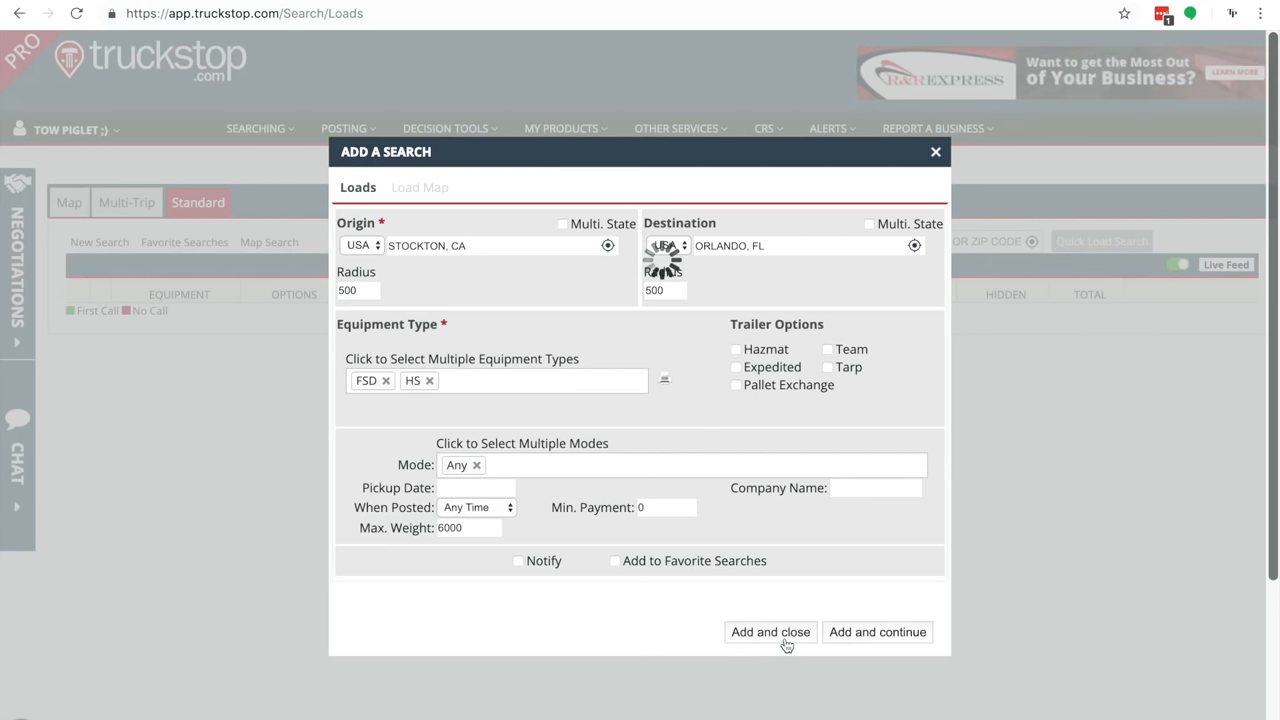
- Add the Stockton to Orlando search to list its nine matching loads
click(769, 632)
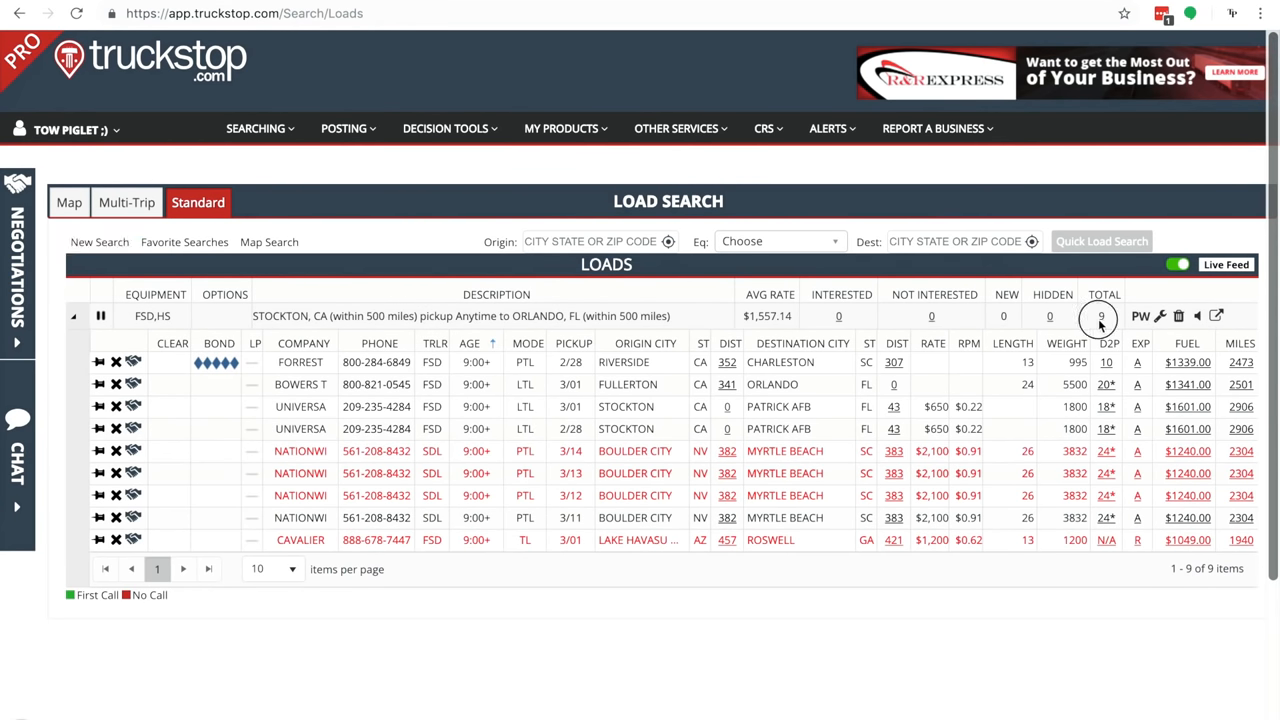
mouse_move(1117, 306)
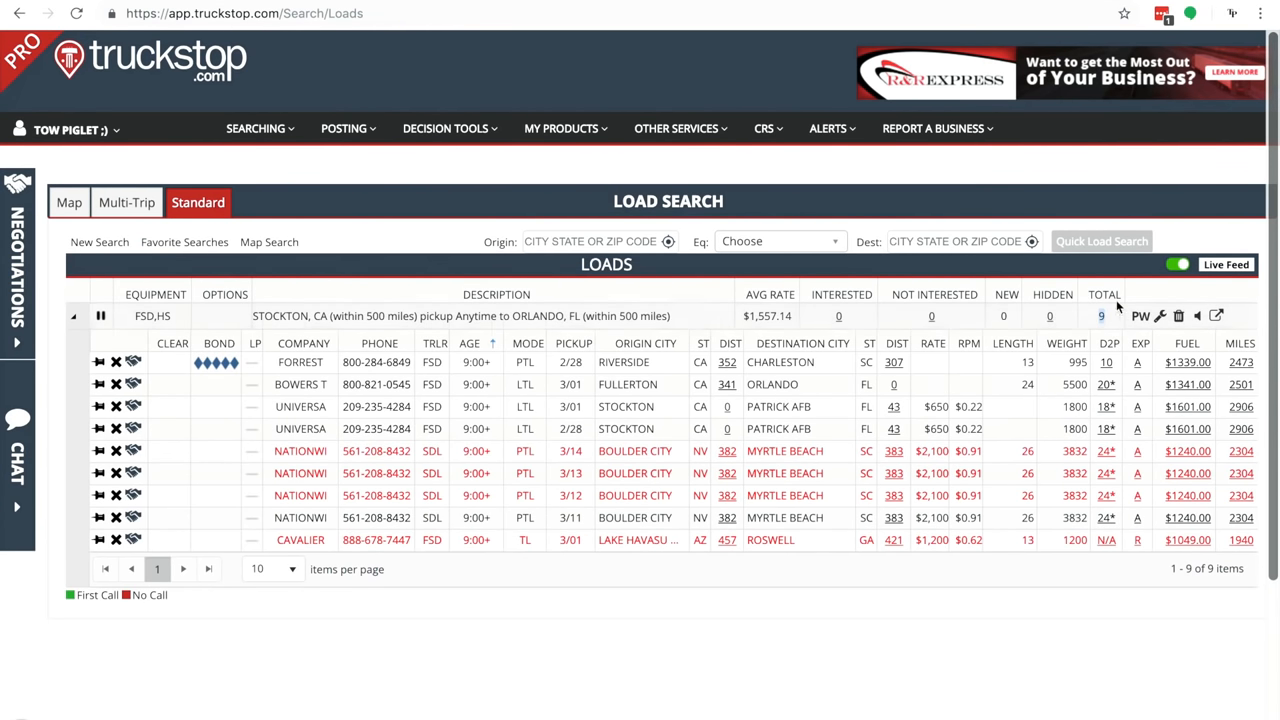
mouse_move(1024, 676)
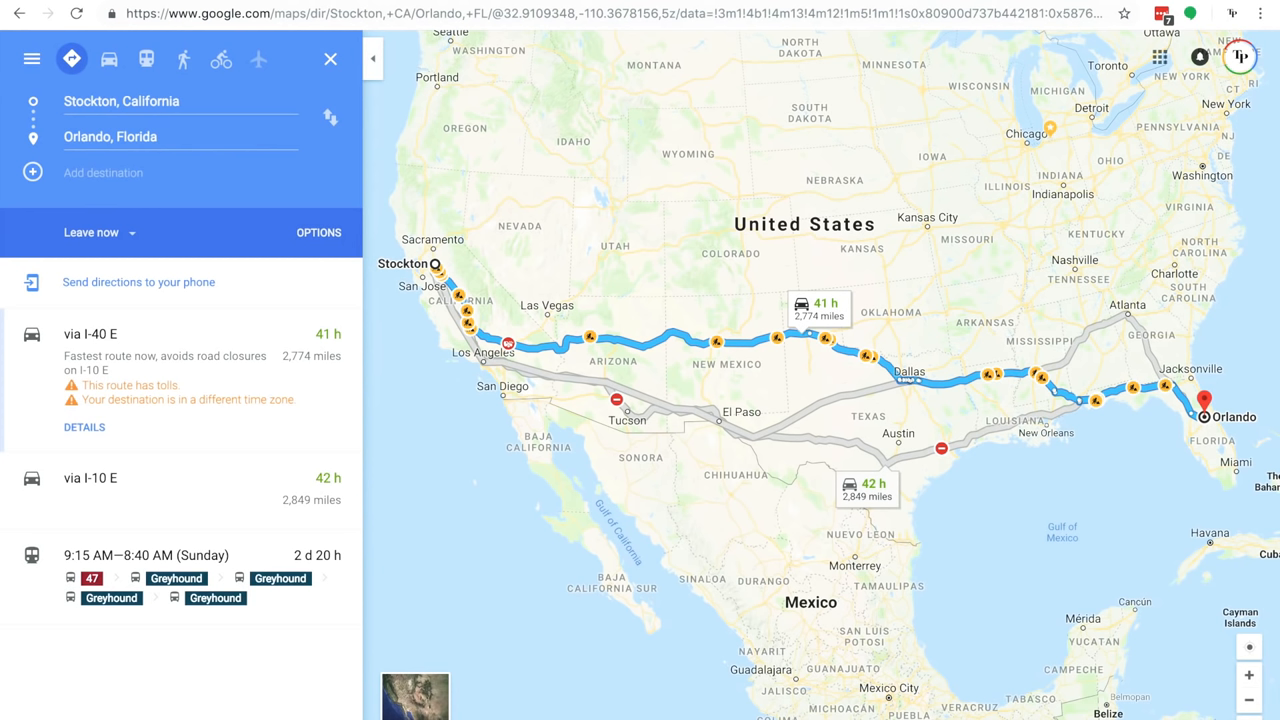
mouse_move(377, 243)
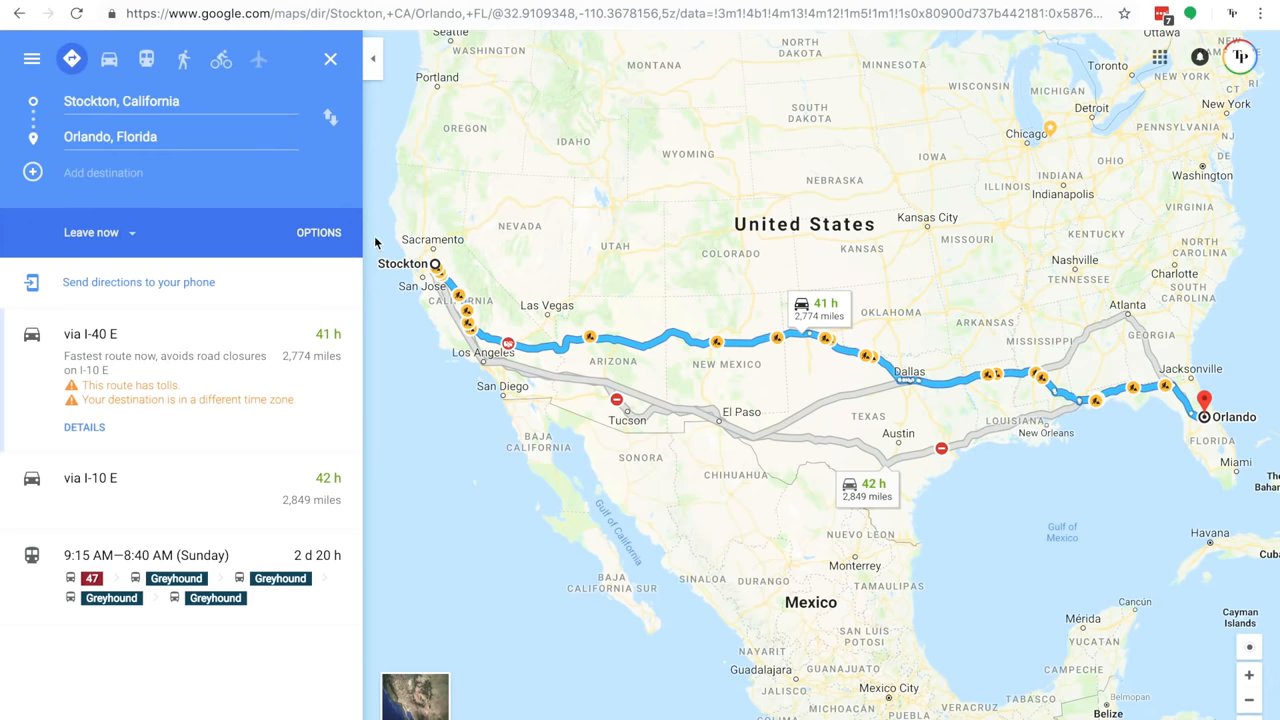
mouse_move(822, 234)
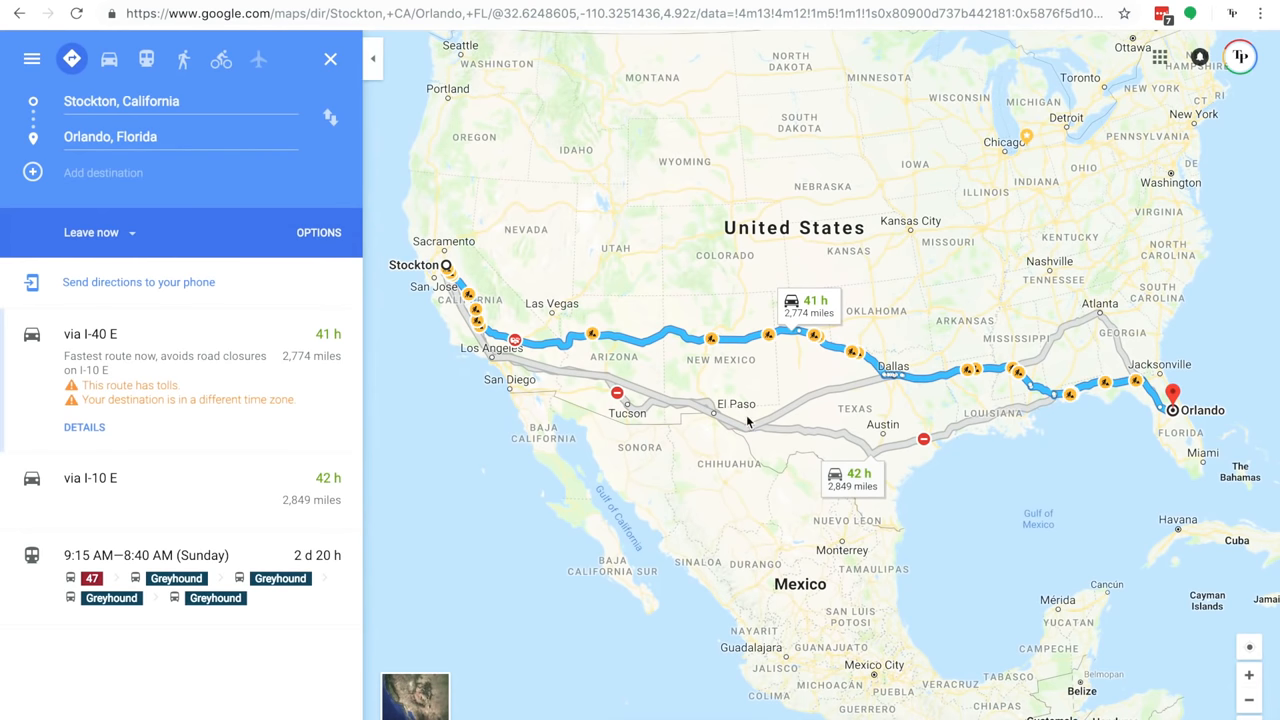
mouse_move(665, 410)
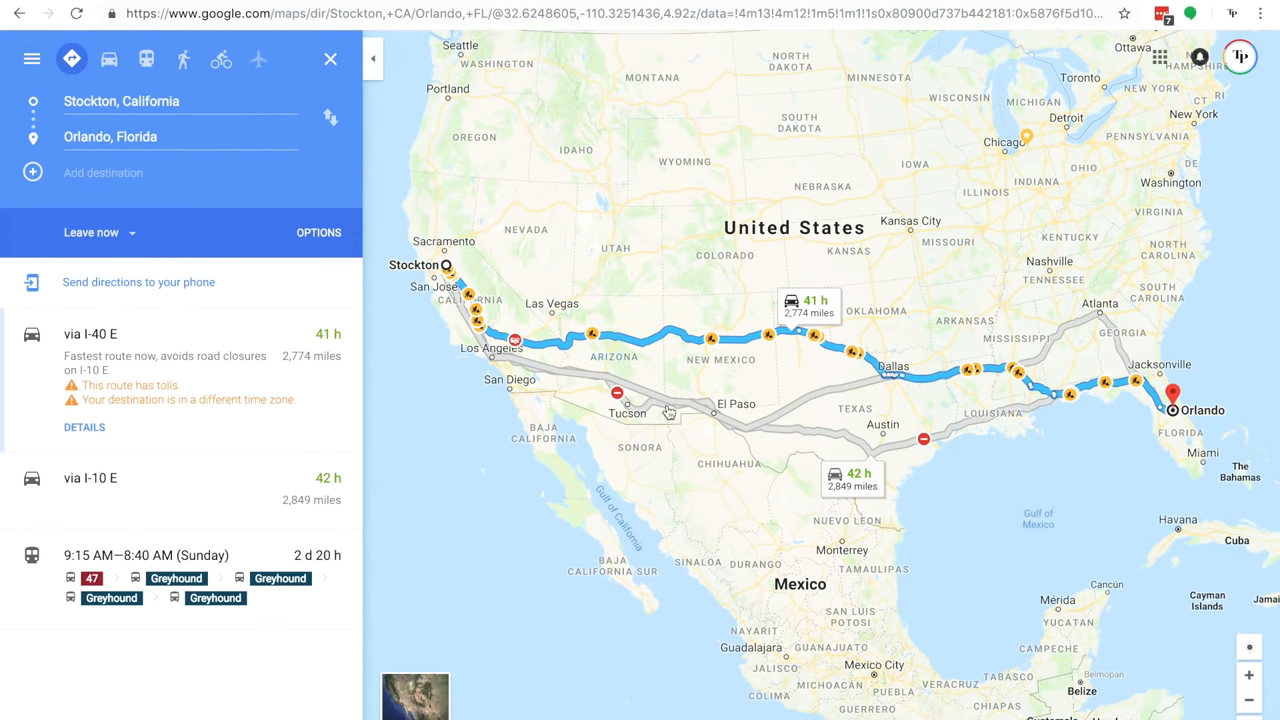
mouse_move(984, 332)
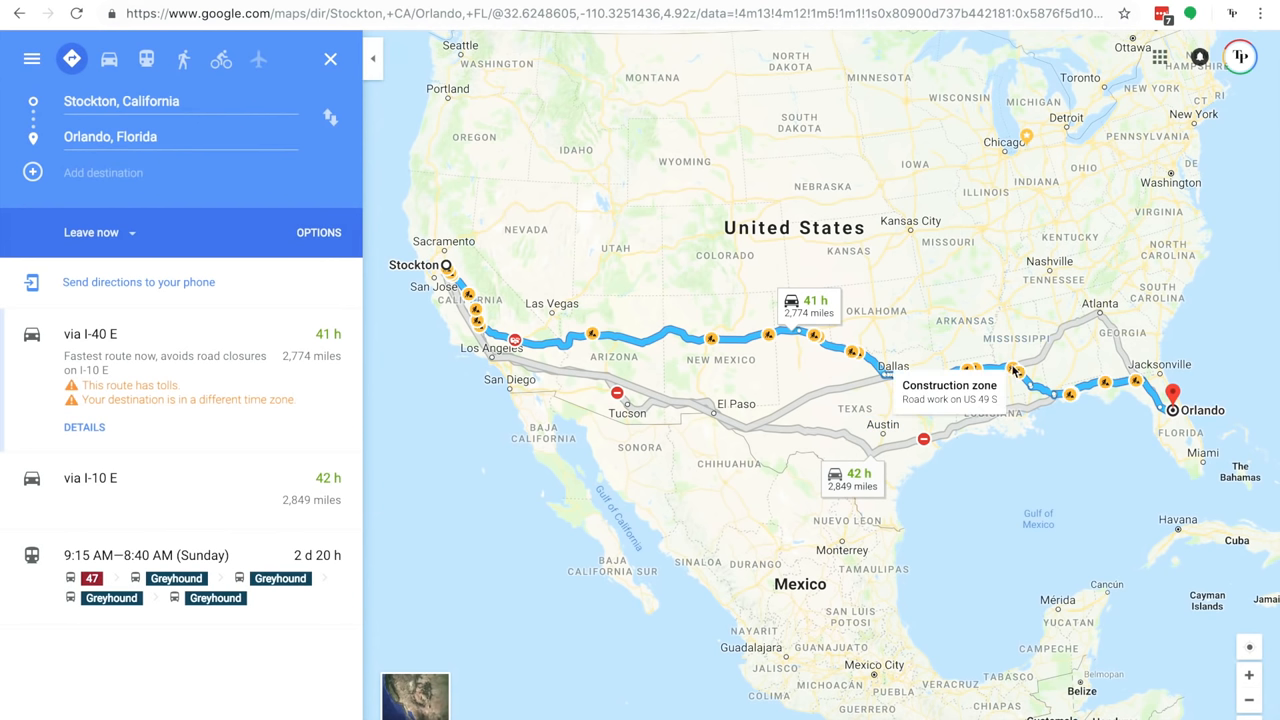
mouse_move(995, 345)
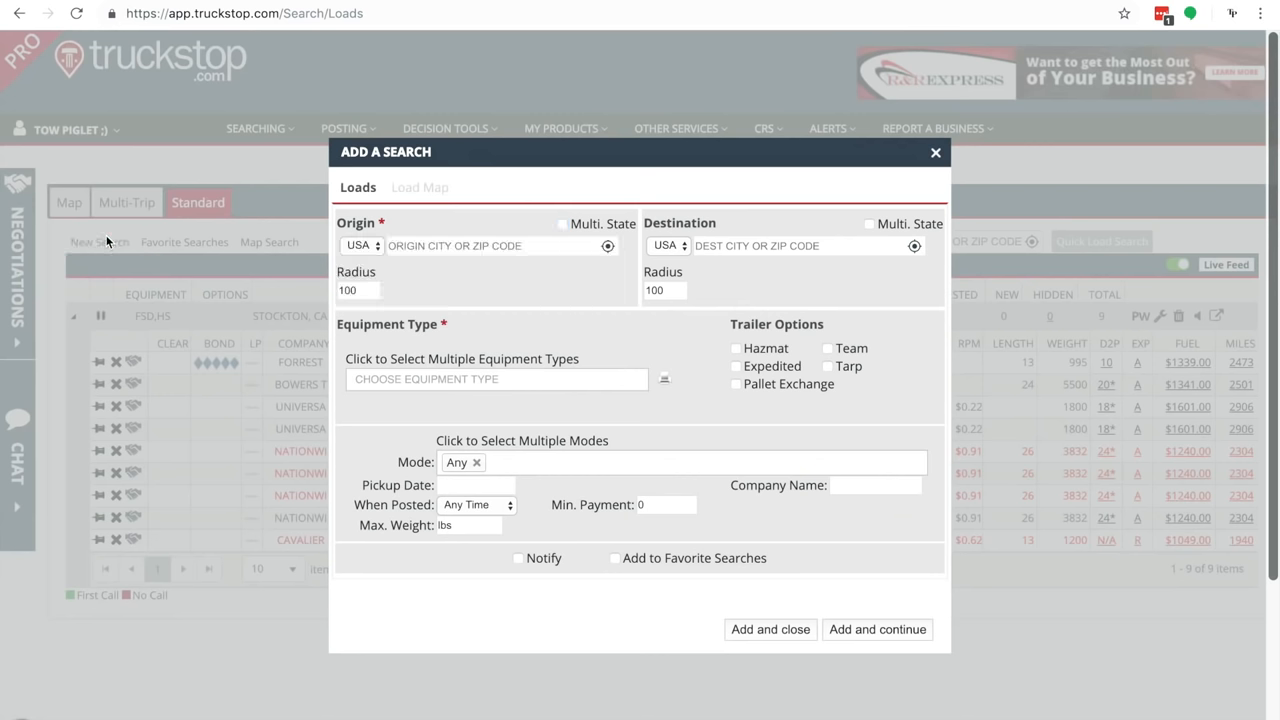
- Begin the new search by selecting its Origin and Radius fields
click(495, 245)
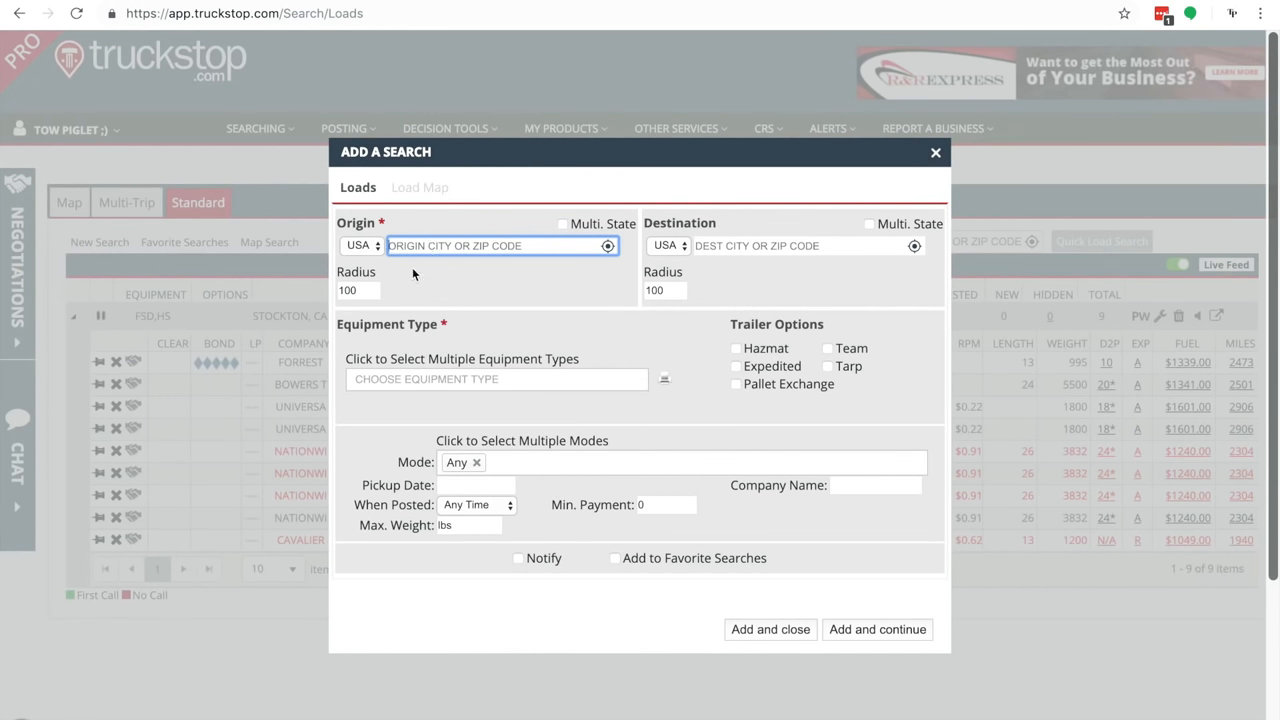
click(358, 290)
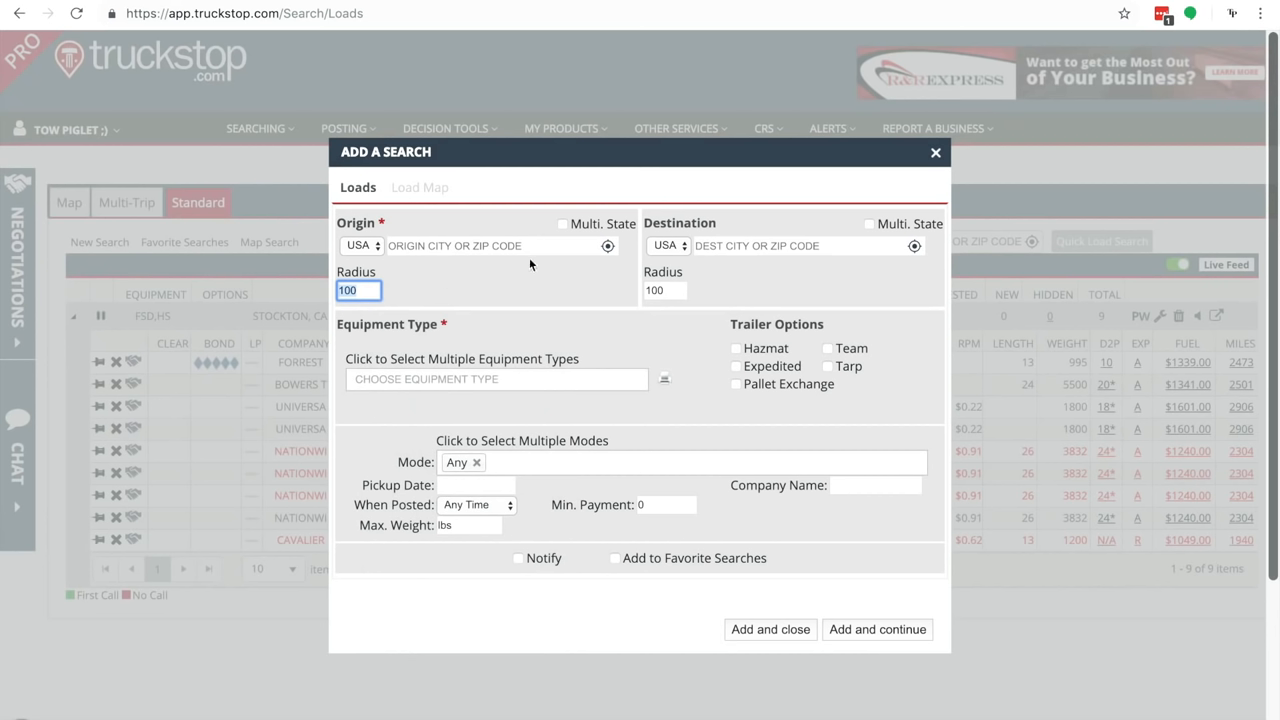
- Open the multistate origin selector and display its numbered region map
click(561, 223)
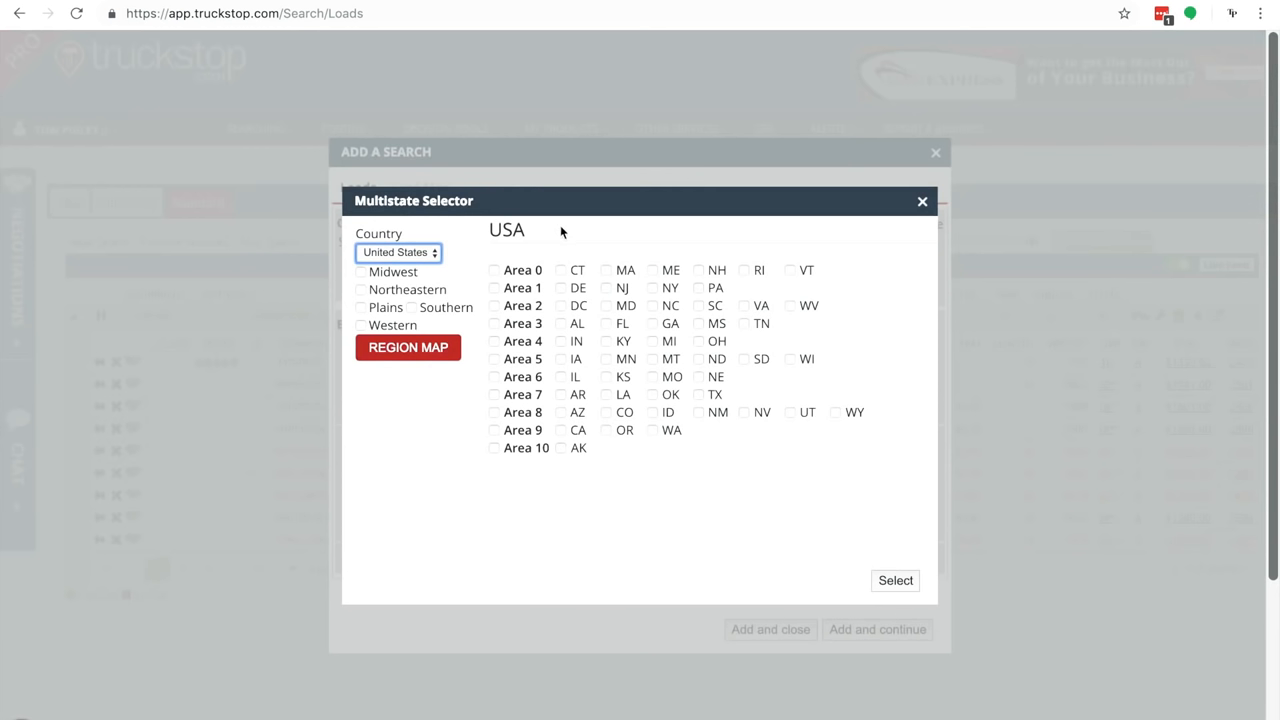
click(407, 347)
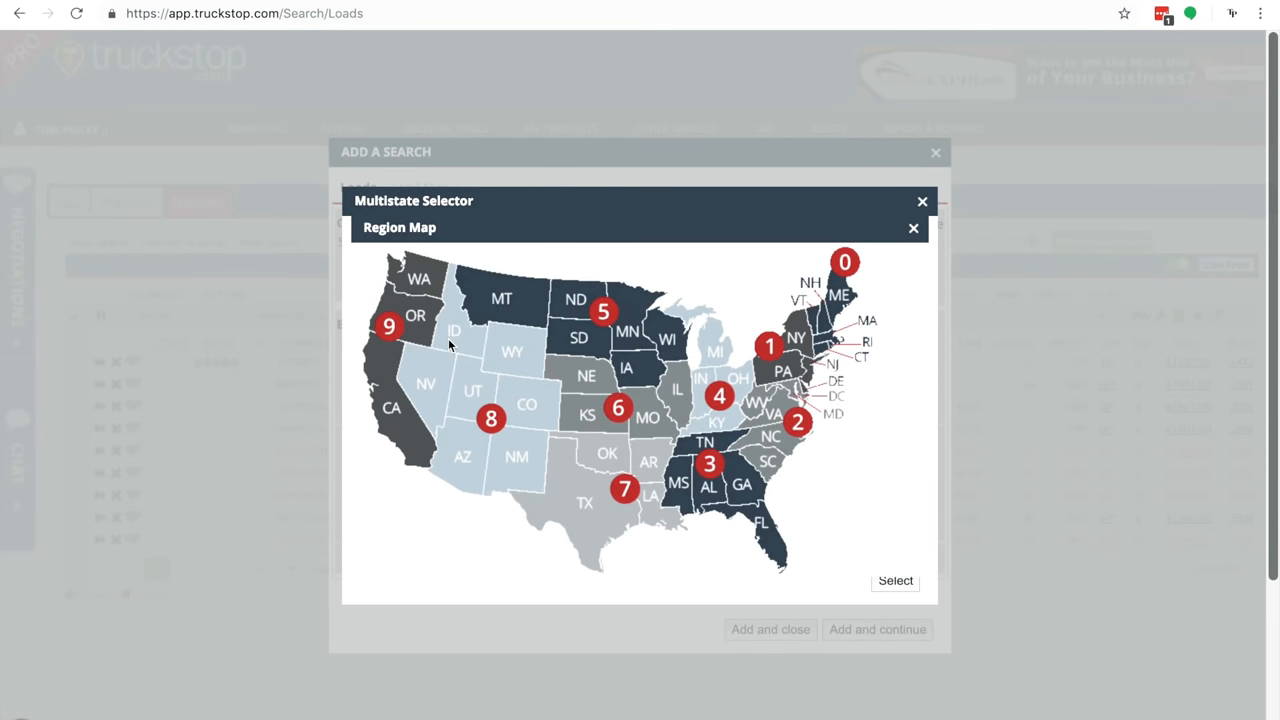
mouse_move(481, 397)
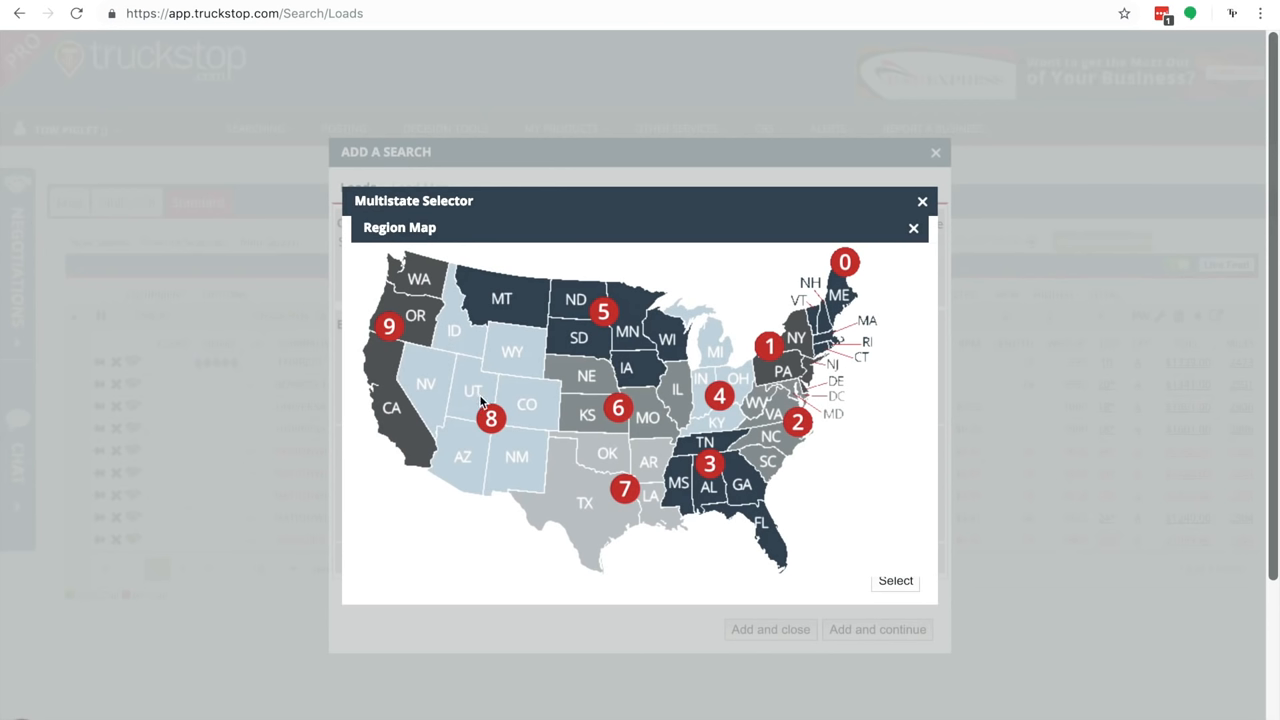
mouse_move(534, 418)
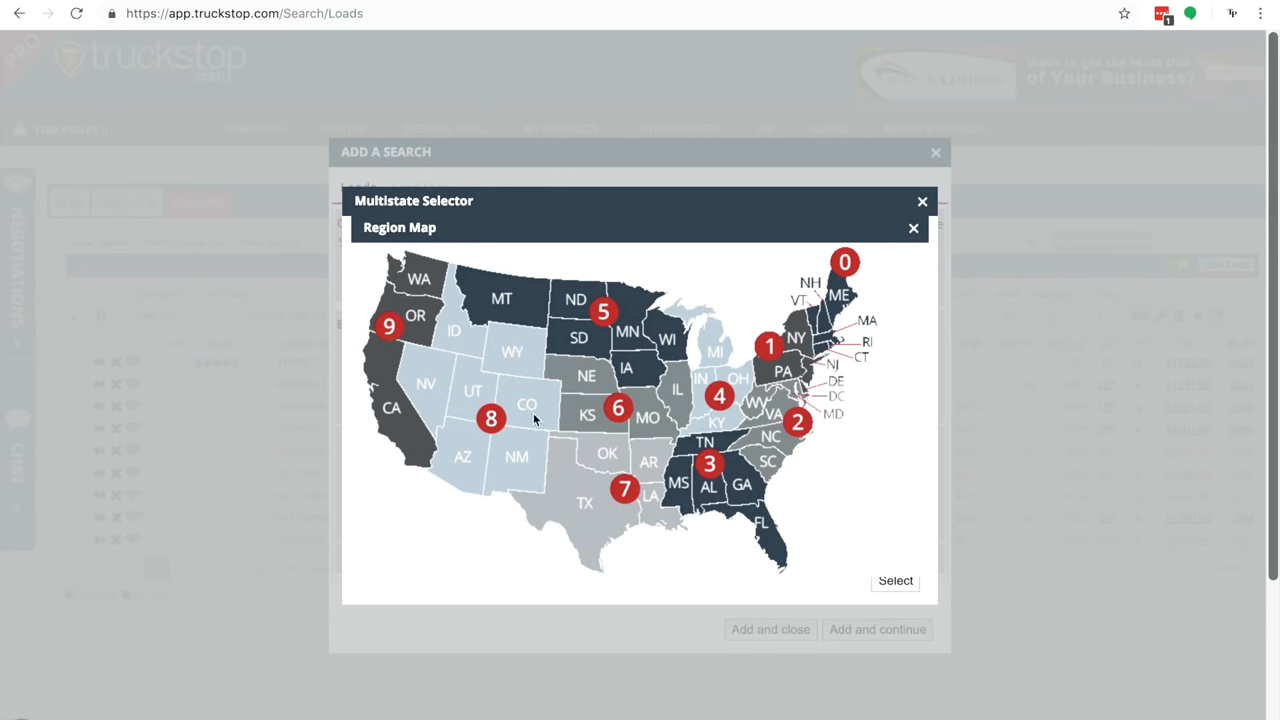
mouse_move(607, 428)
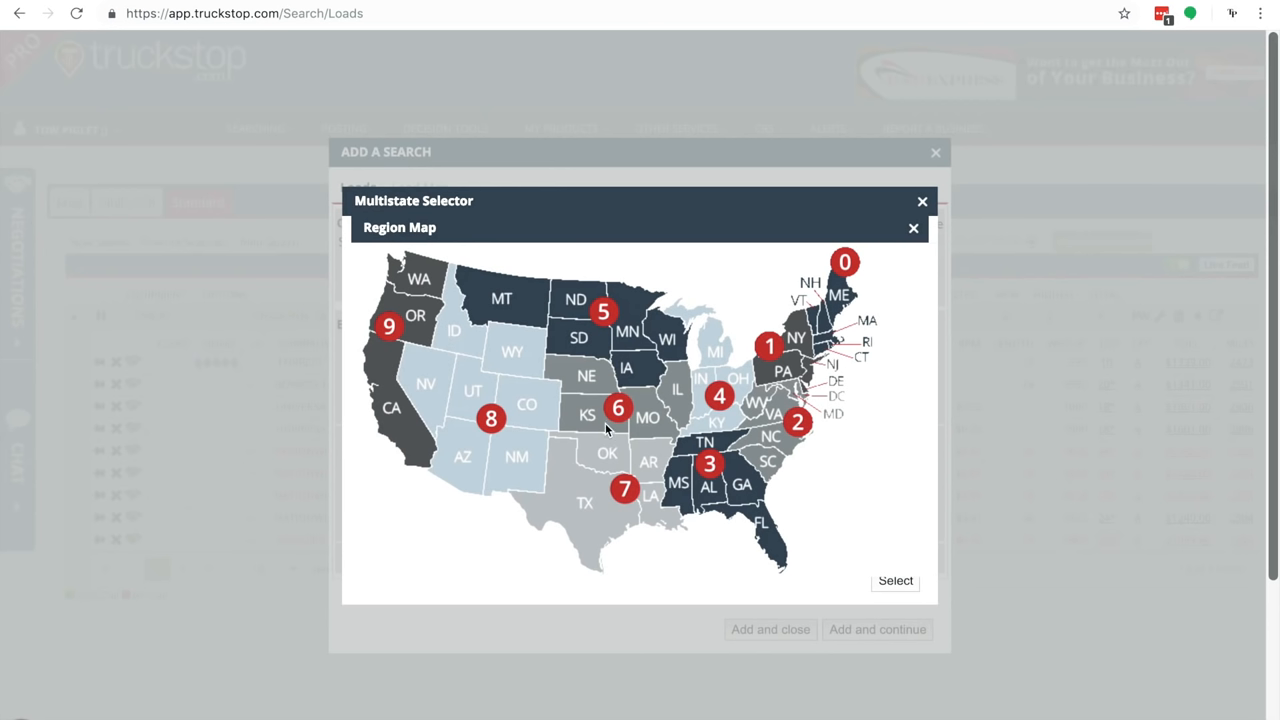
mouse_move(914, 230)
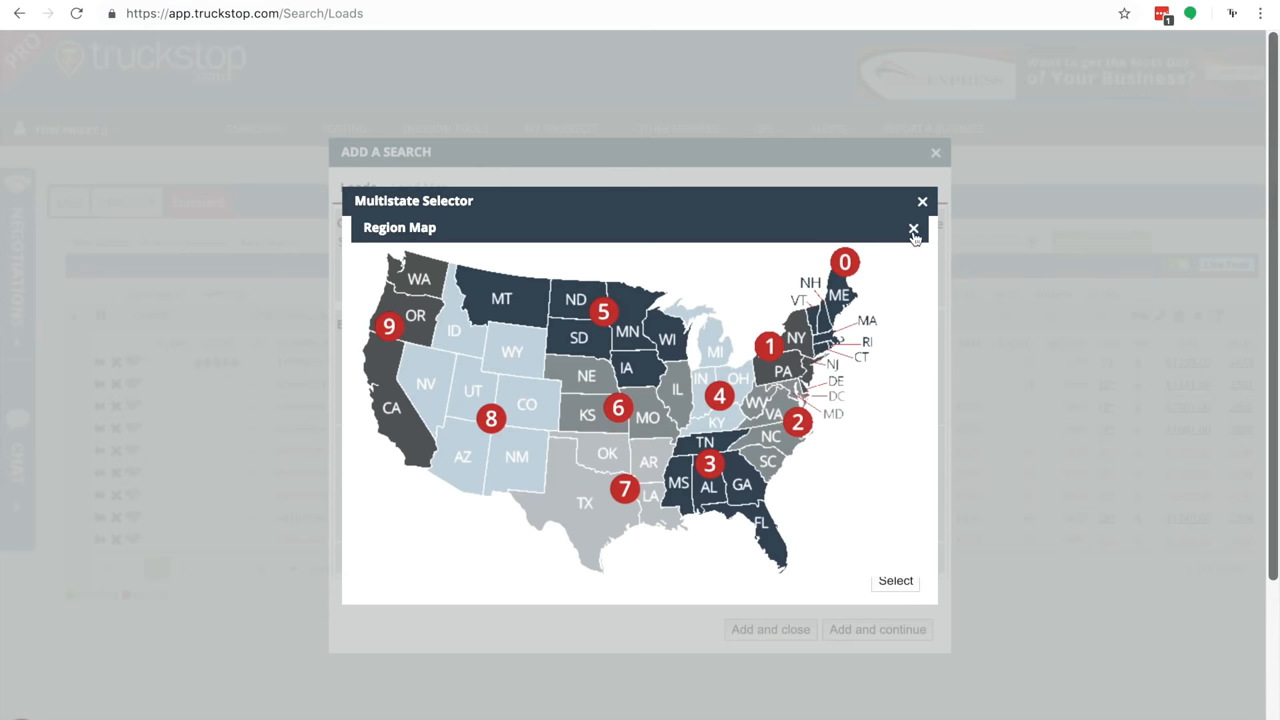
- Close the region map and tick origin states CA, NV, UT, AZ, NM, CO, TX, OK, LA, AR, MO, KS, IL
click(912, 229)
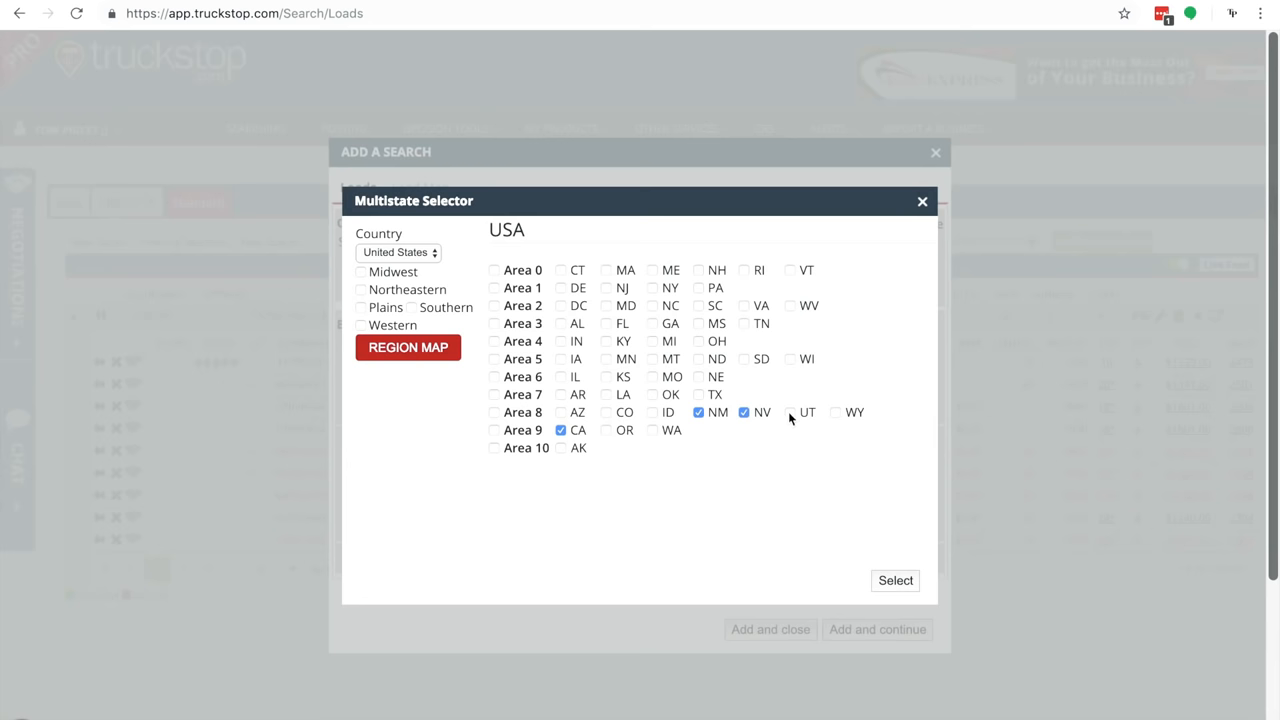
click(788, 412)
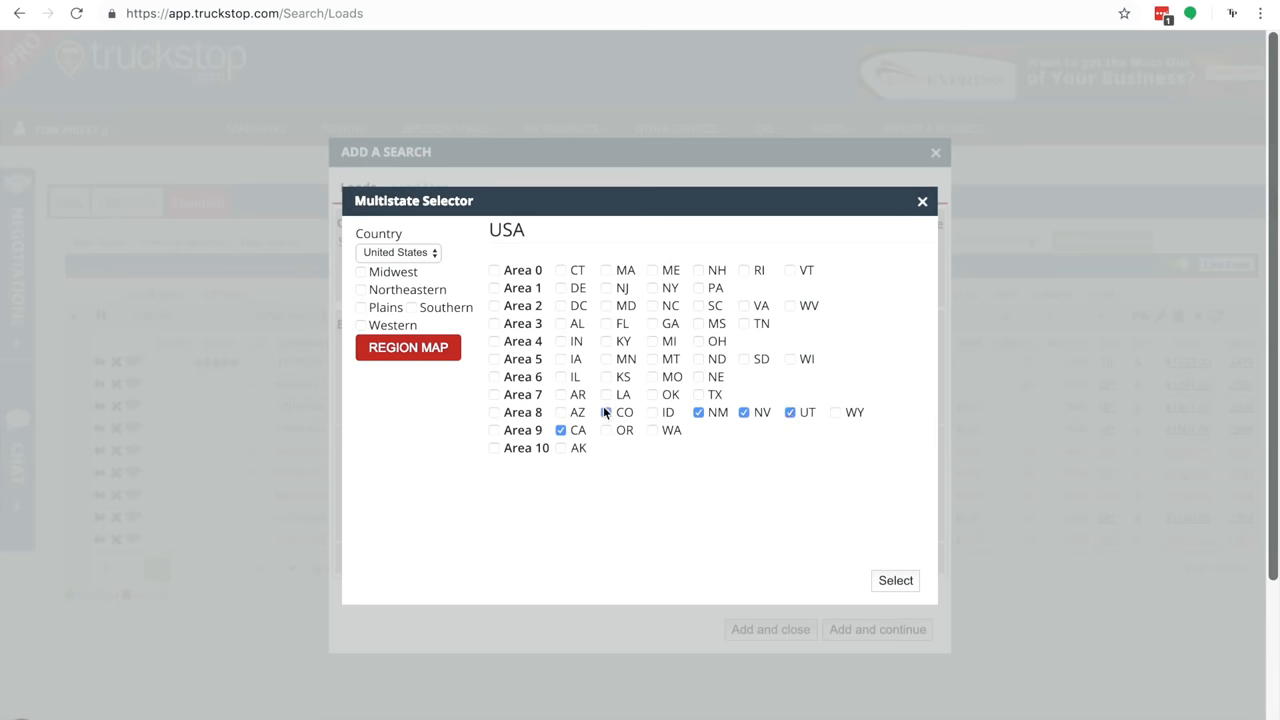
click(408, 347)
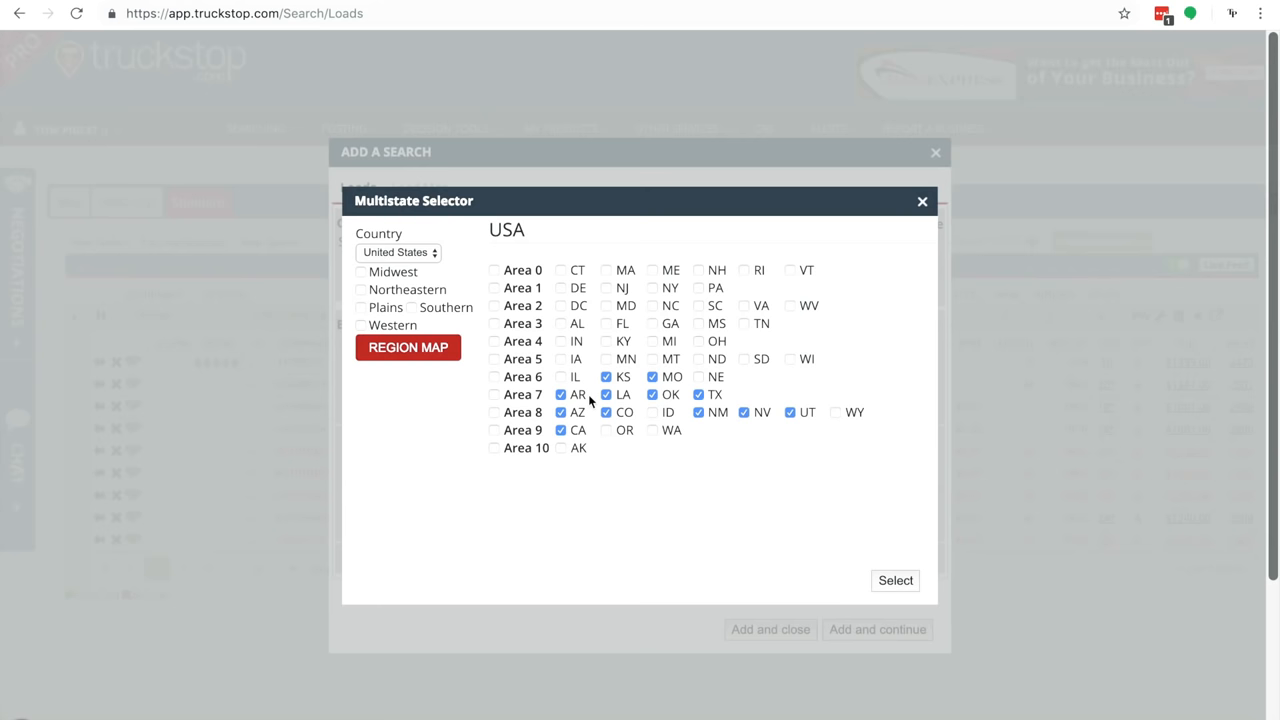
click(560, 377)
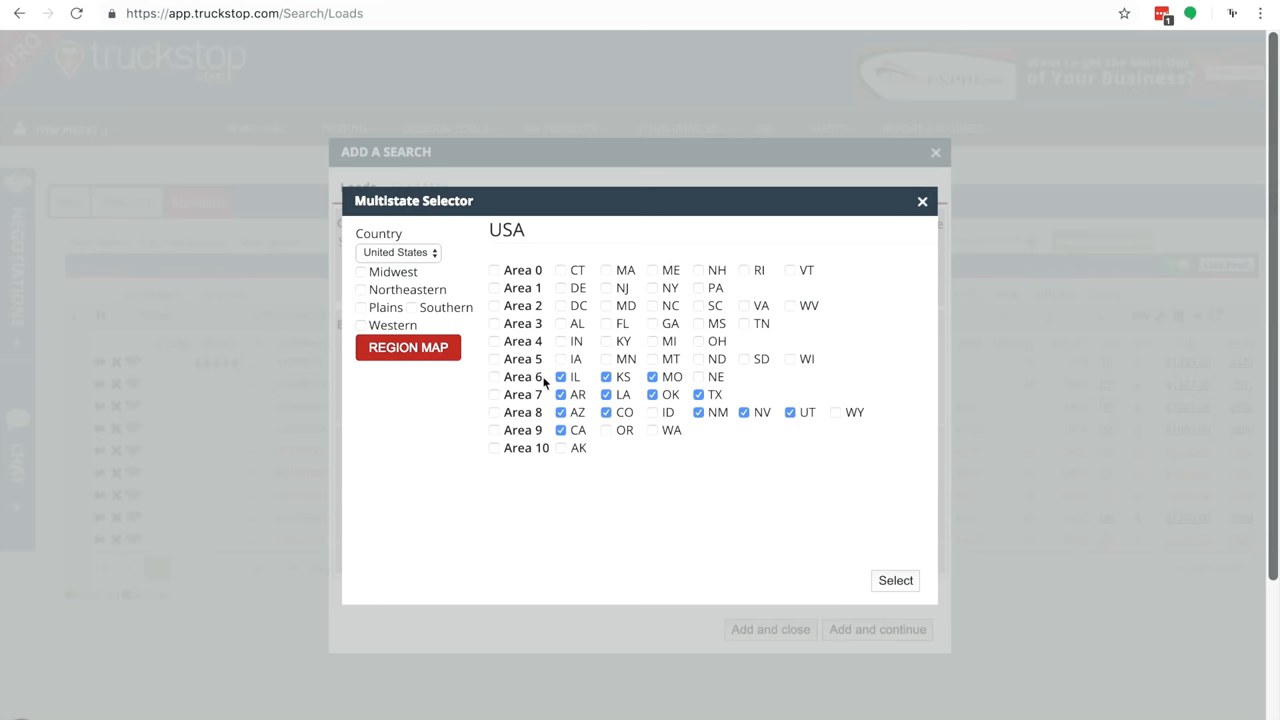
click(408, 347)
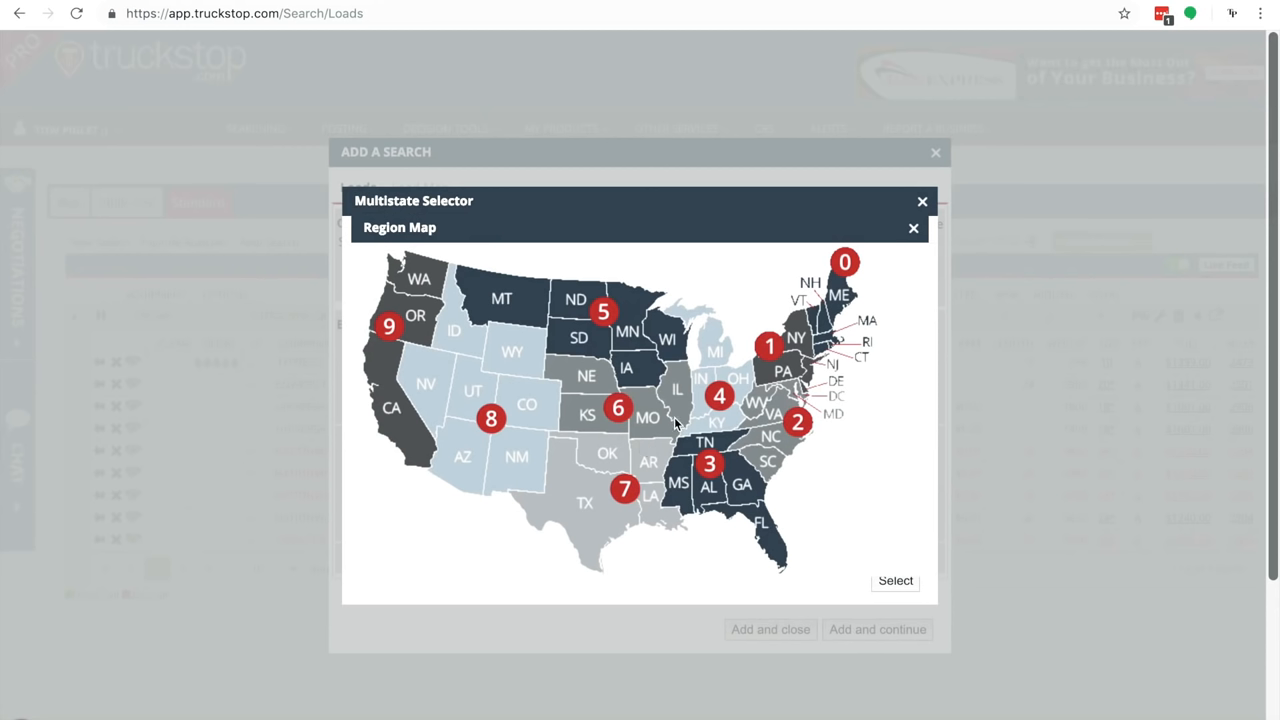
mouse_move(675, 425)
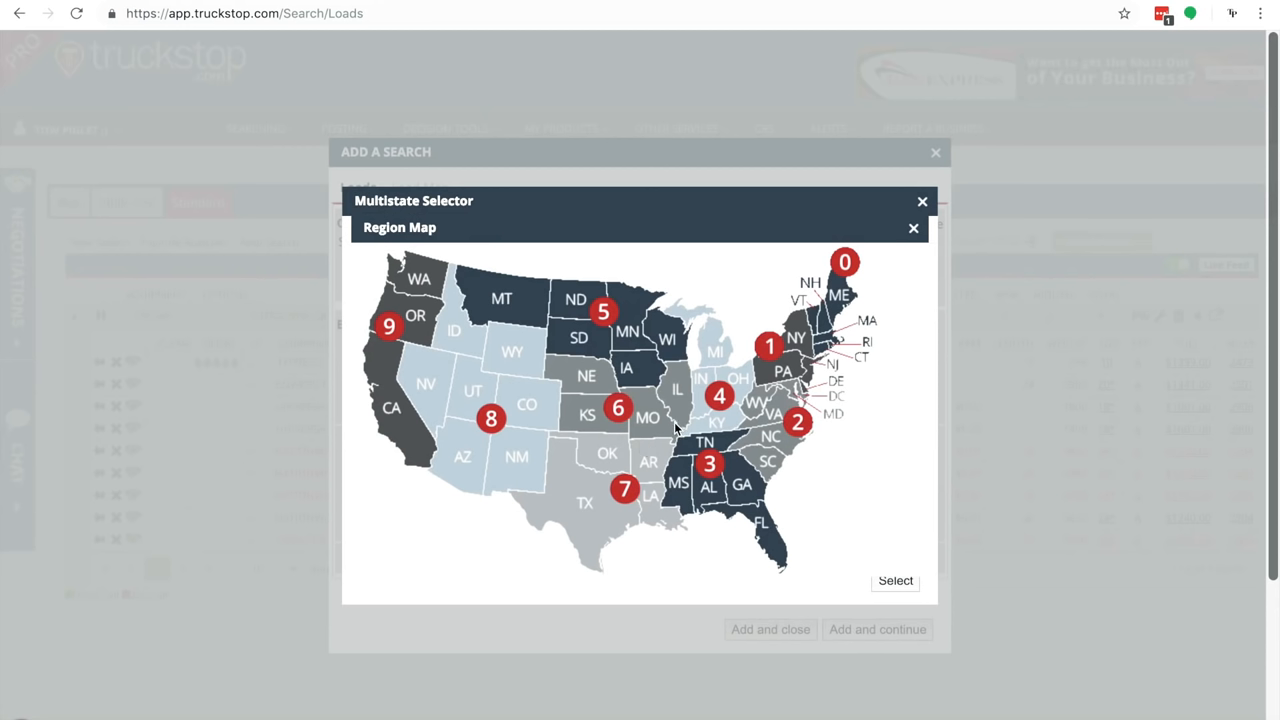
mouse_move(895, 259)
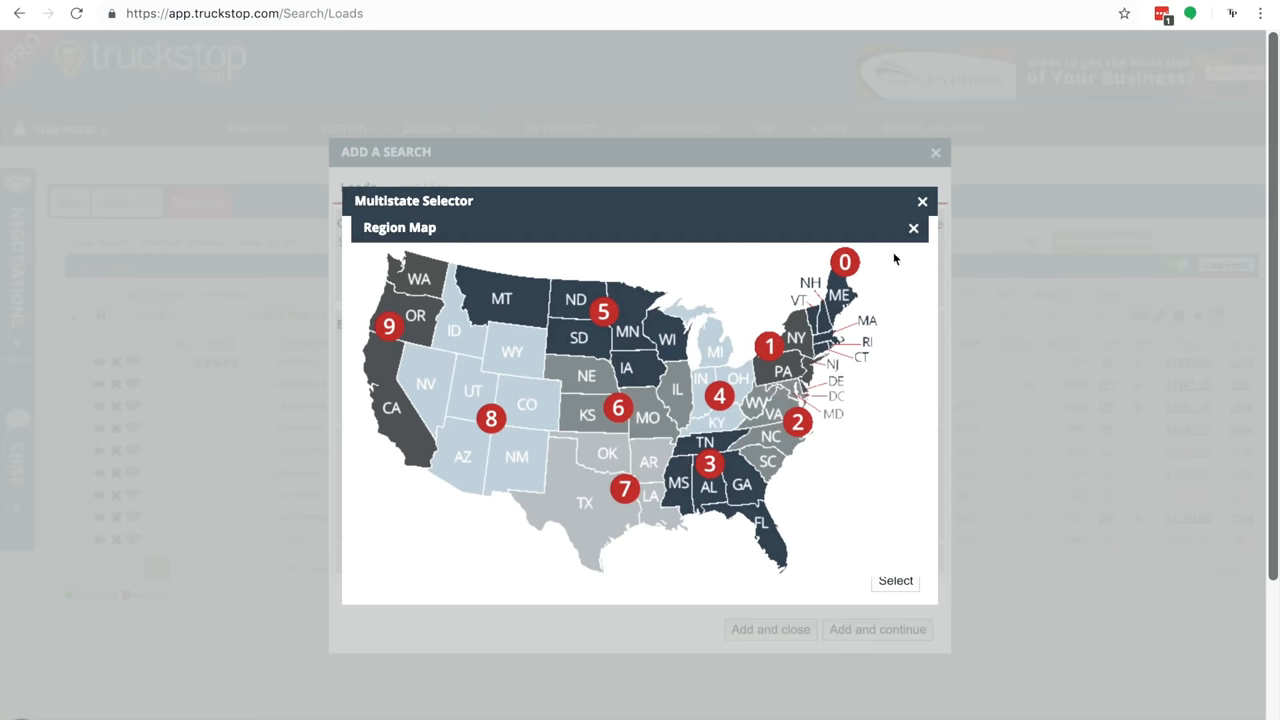
click(914, 228)
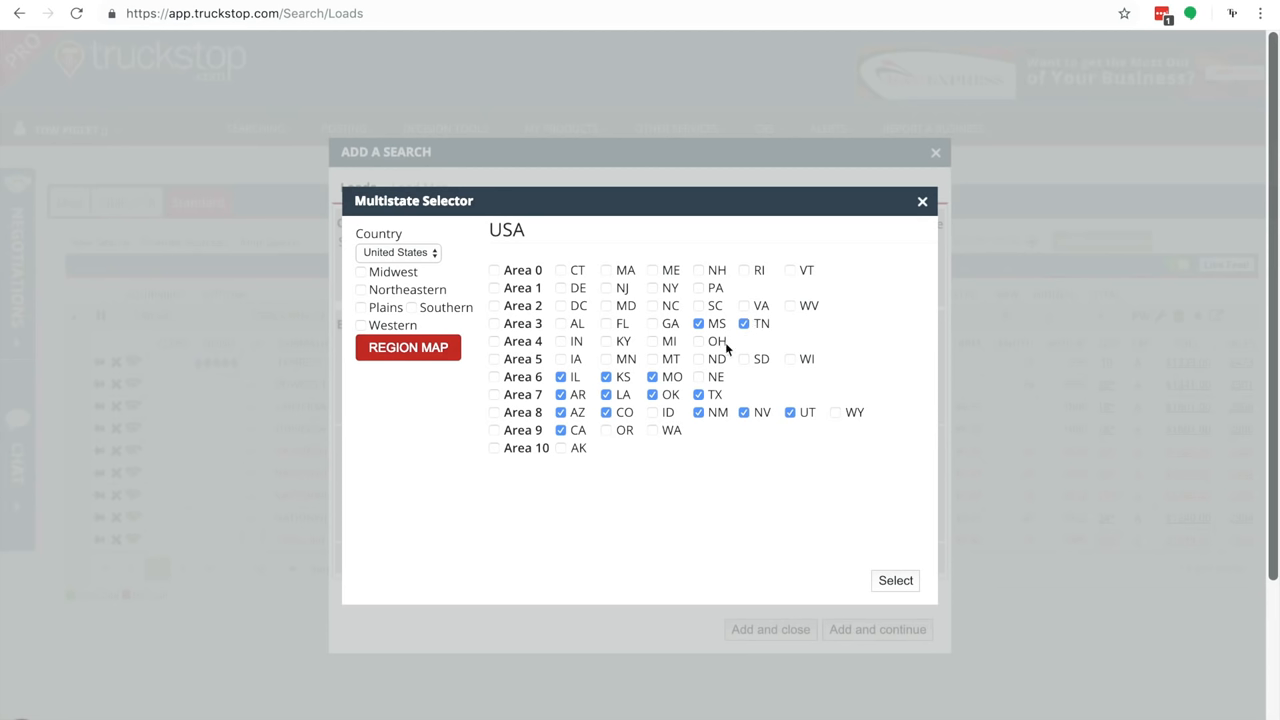
mouse_move(702, 386)
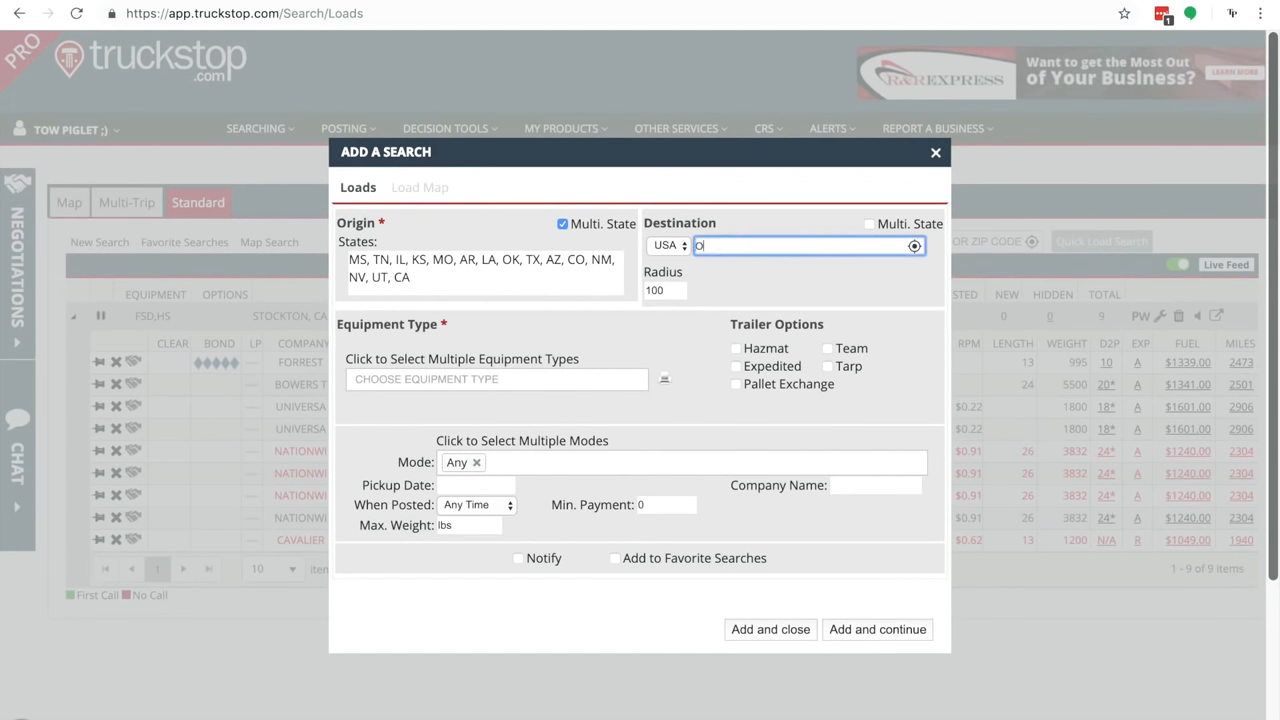
- Set destination Orlando, FL, FSD and HS equipment, and 6000 lb maximum weight
text(ORLAN)
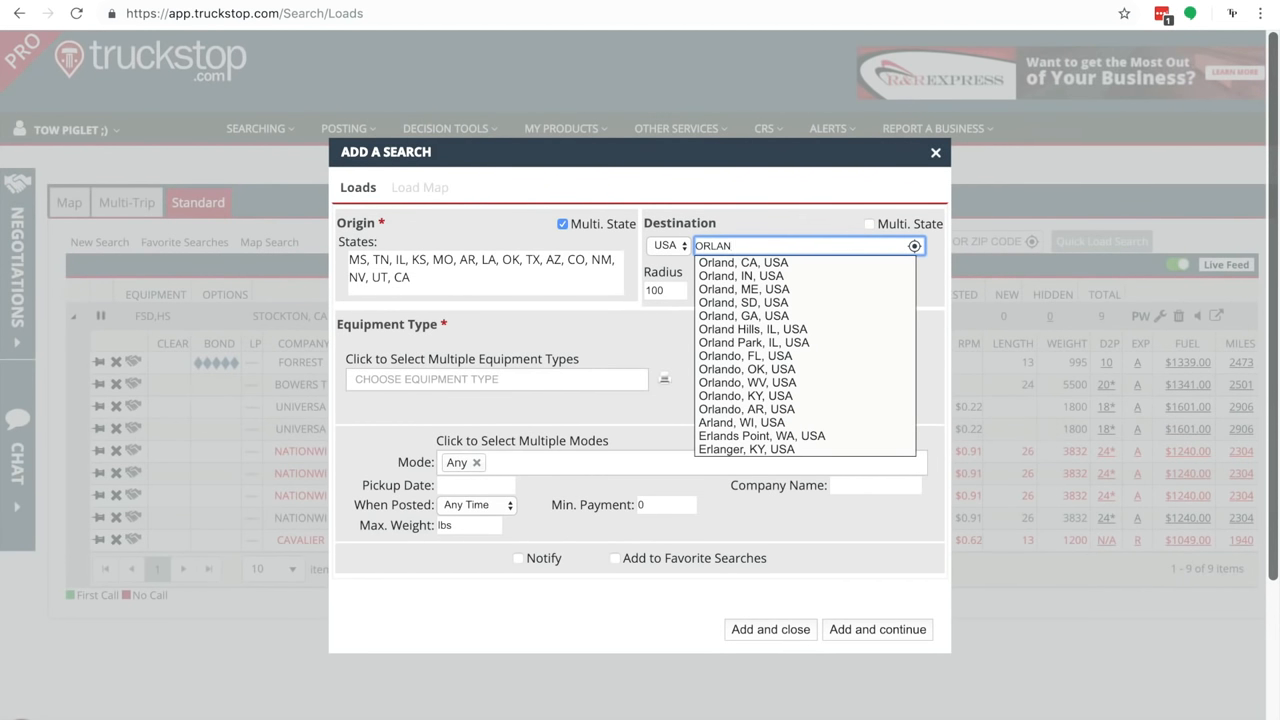
click(745, 356)
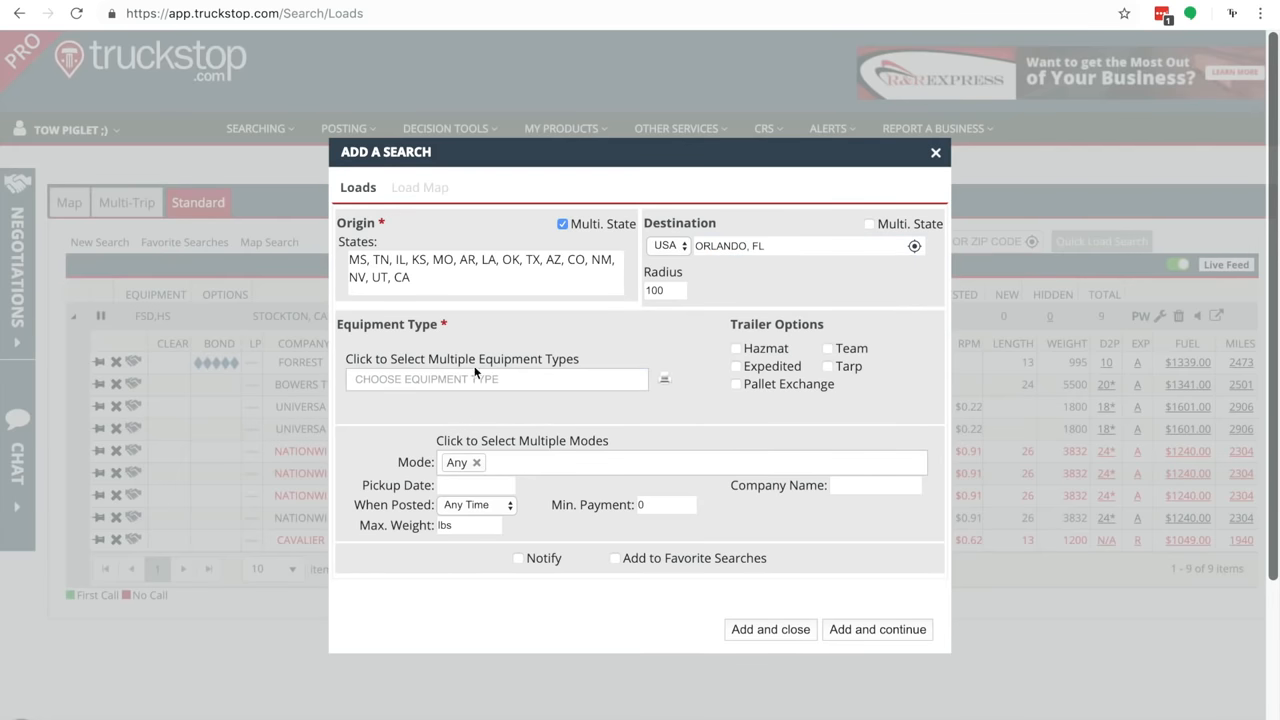
click(497, 379)
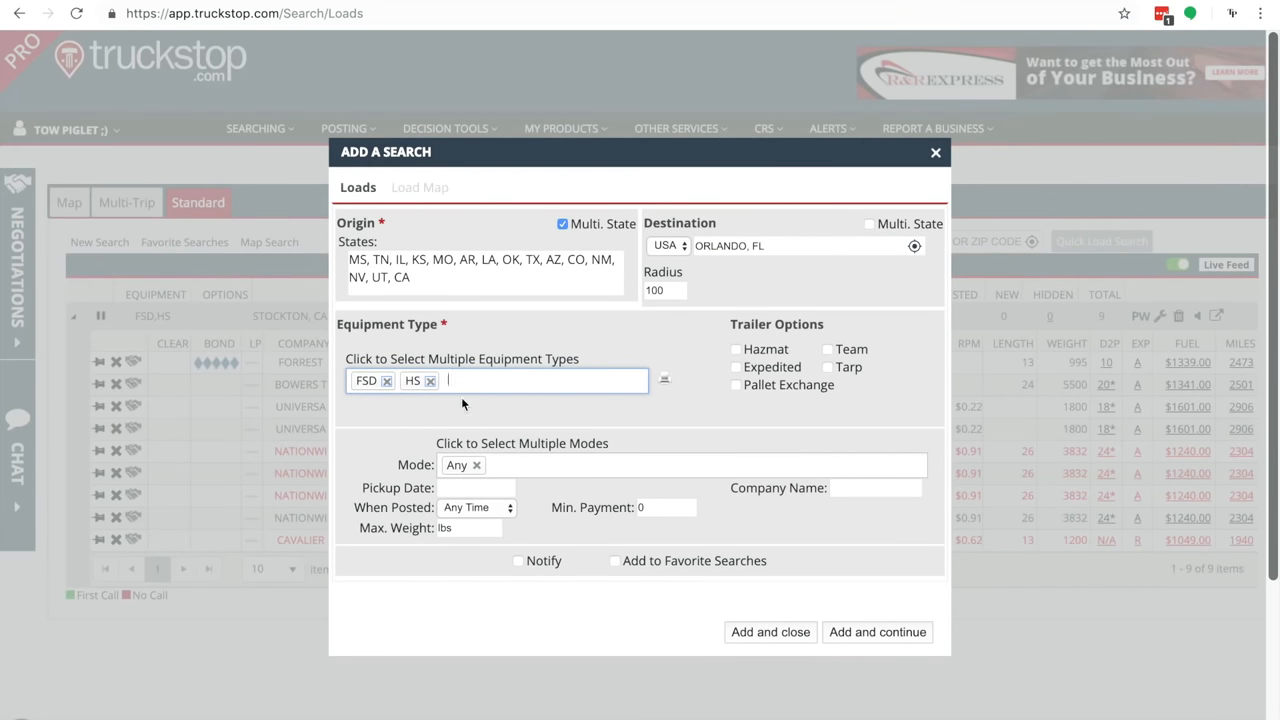
text(6000)
click(665, 290)
text(500)
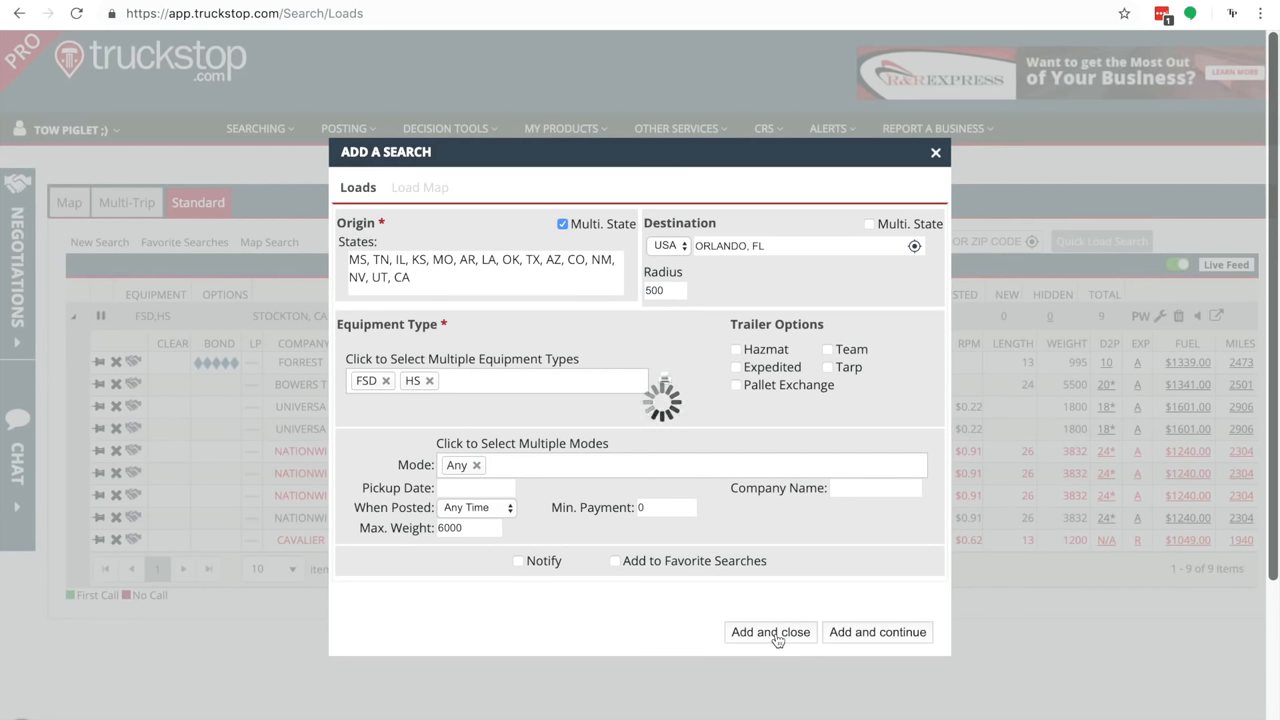
- Add the multi-state search, show 20 loads per page, and go to page 2
click(768, 632)
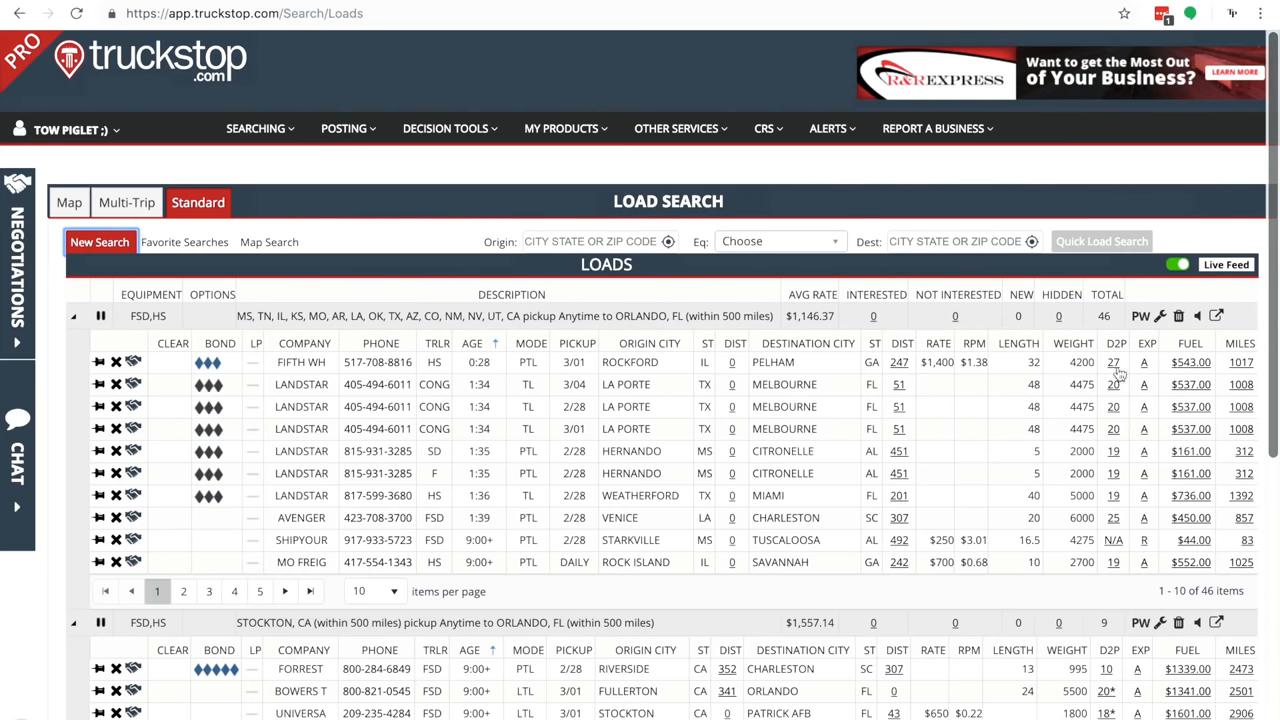
scroll(down, 3)
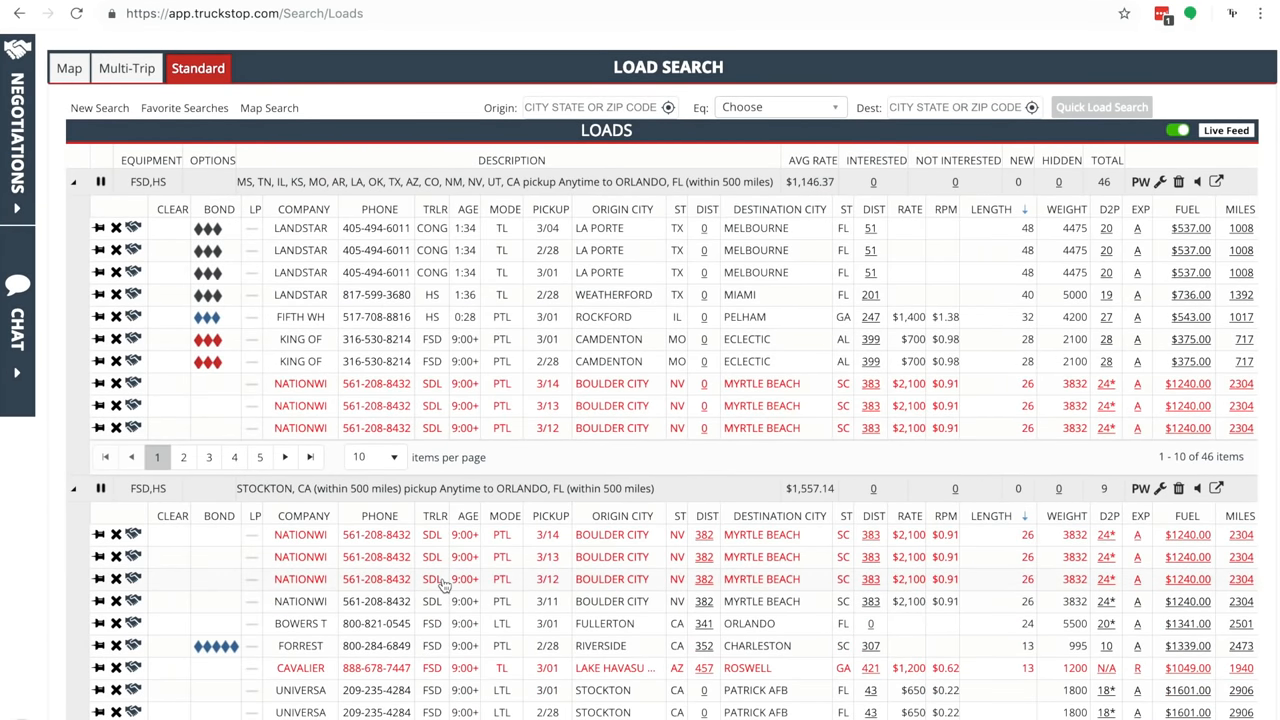
click(273, 566)
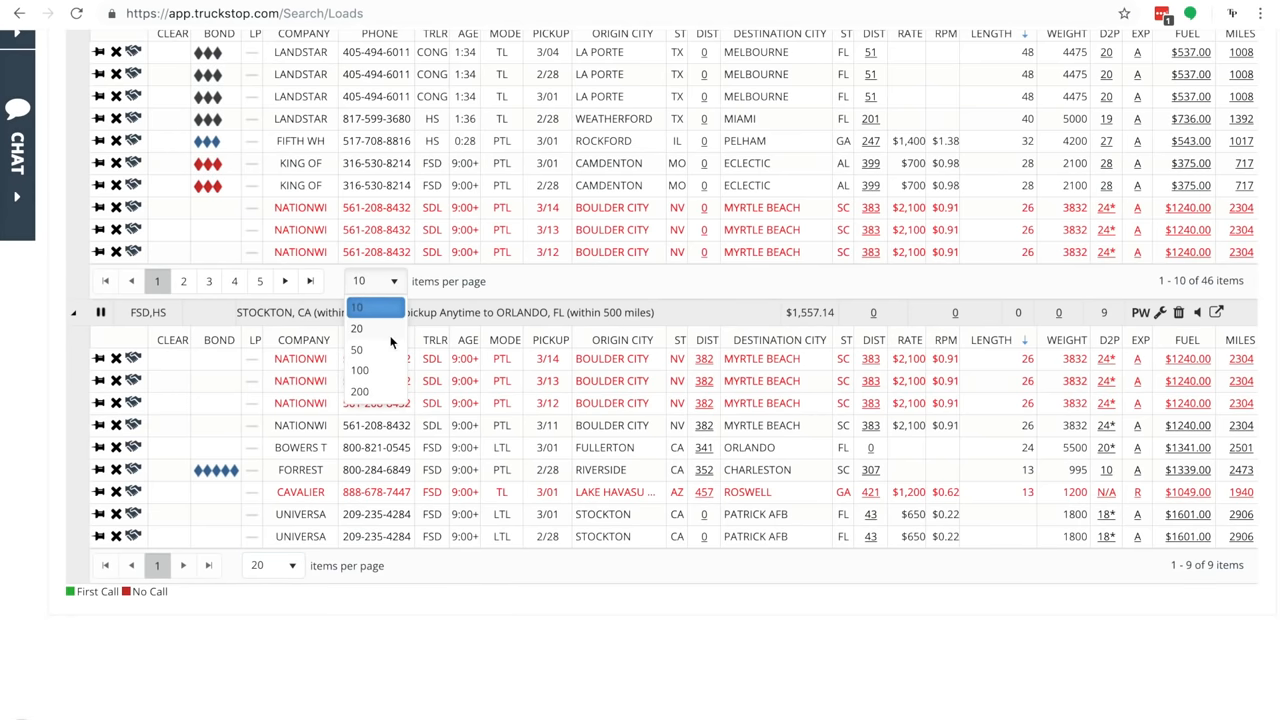
click(356, 328)
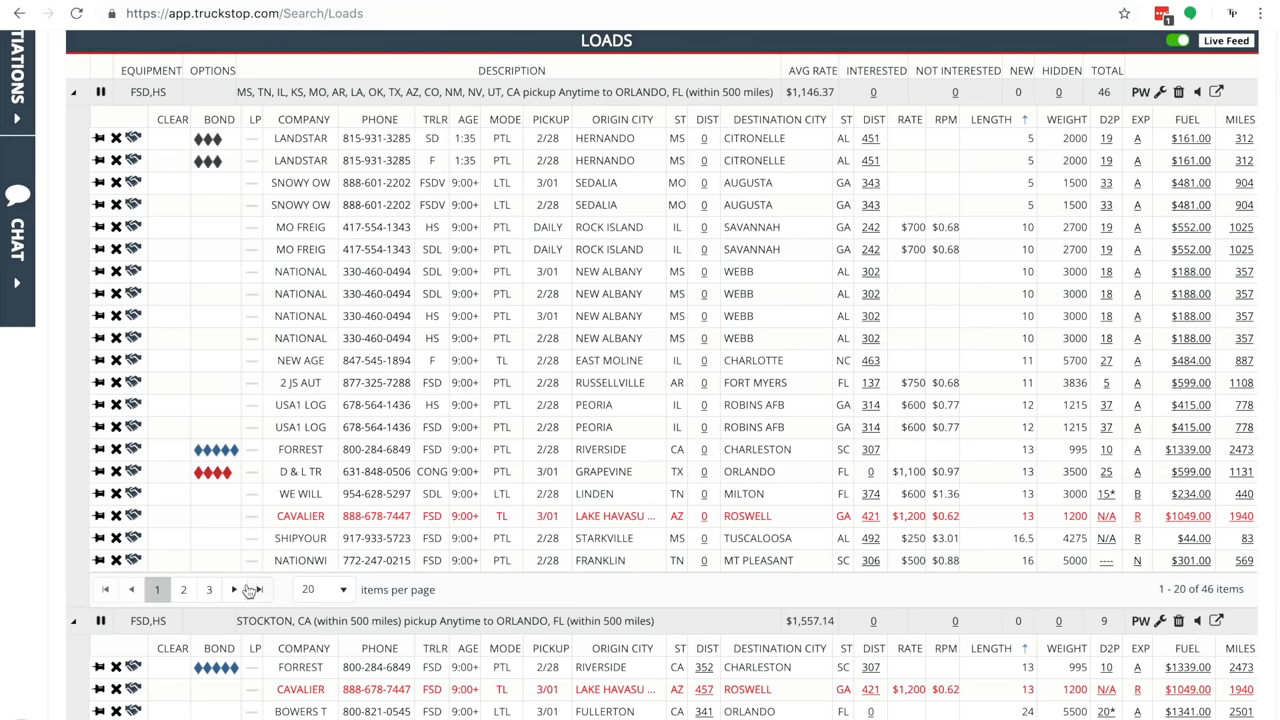
click(183, 589)
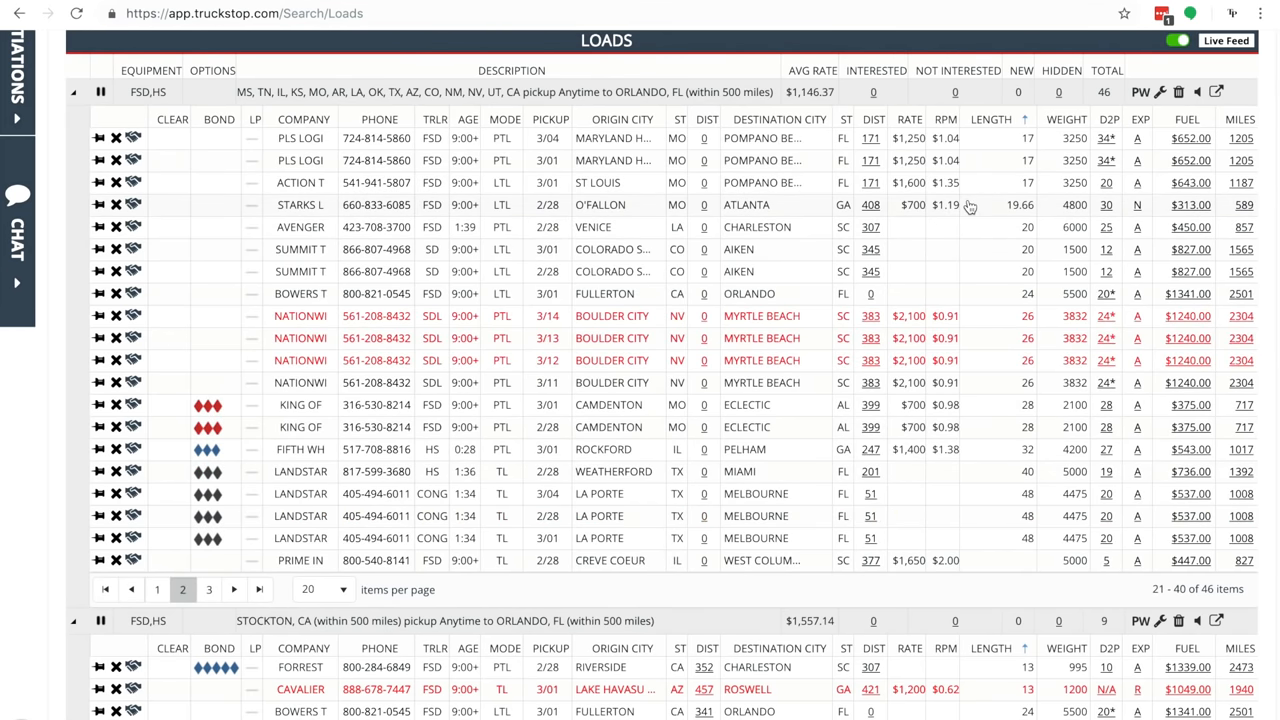
mouse_move(987, 189)
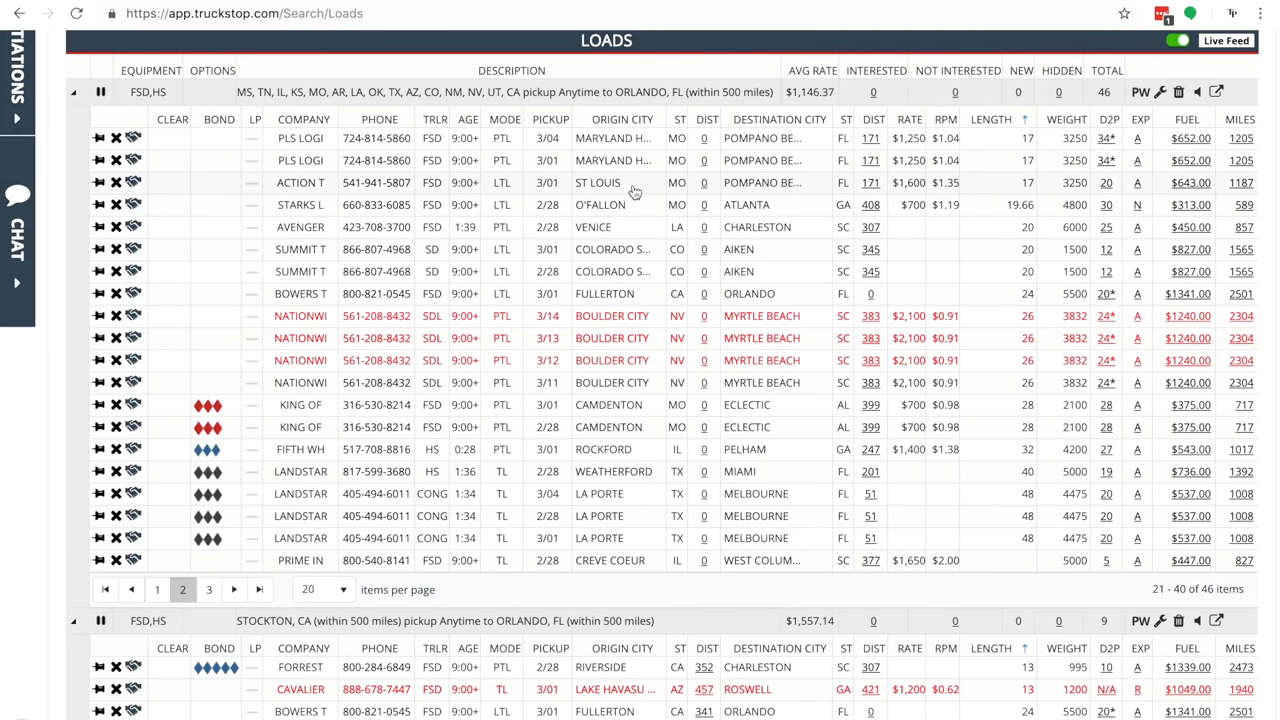
mouse_move(900, 205)
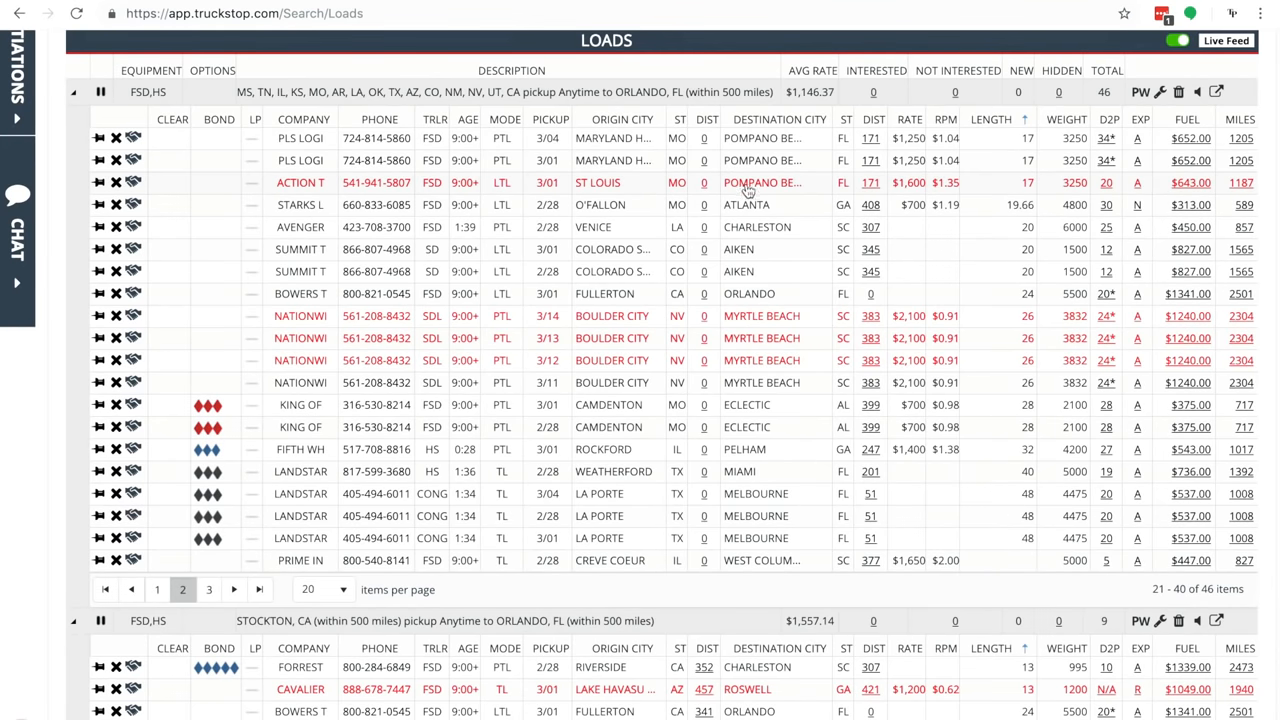
- Scroll down toward the Stockton search's nine loads
scroll(down, 3)
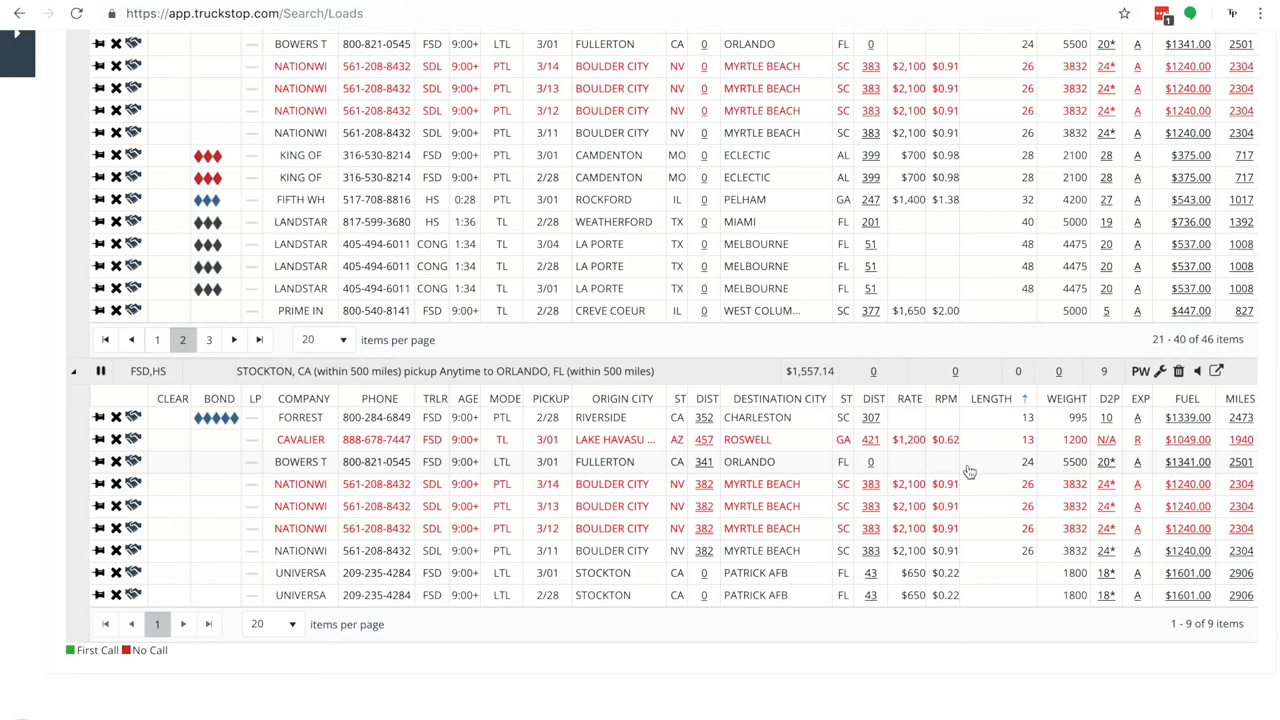
mouse_move(781, 466)
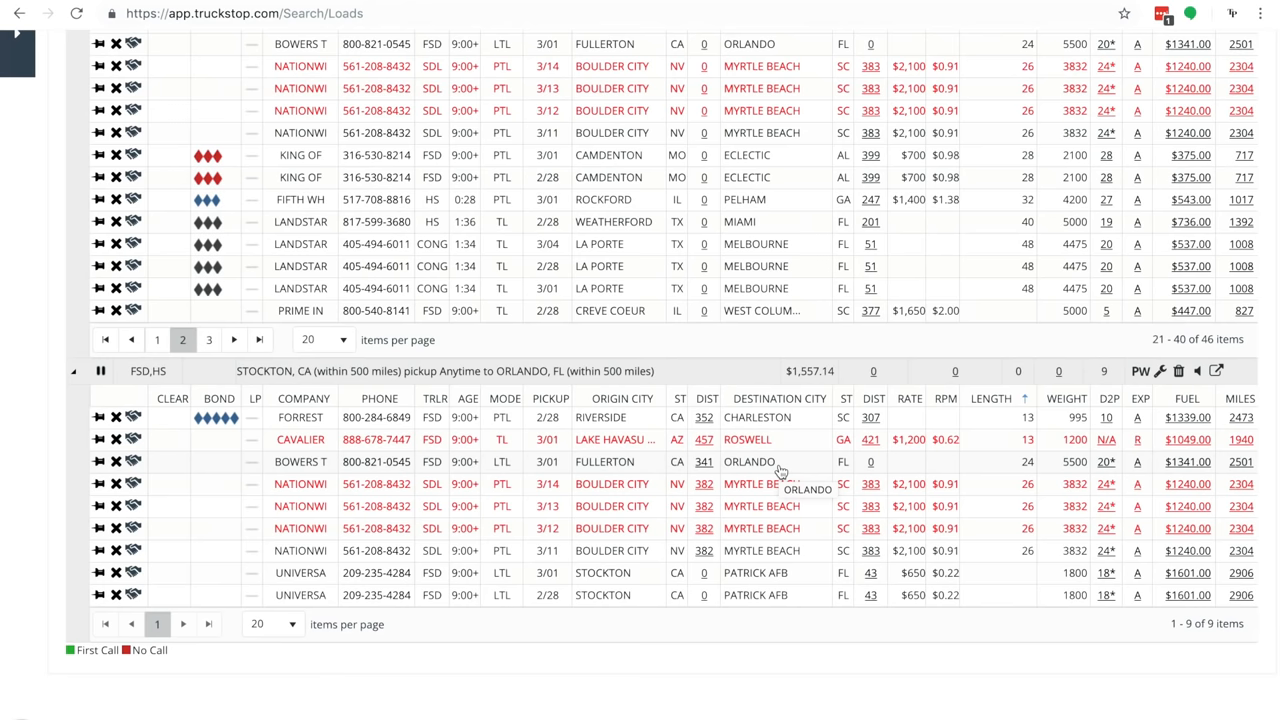
mouse_move(782, 573)
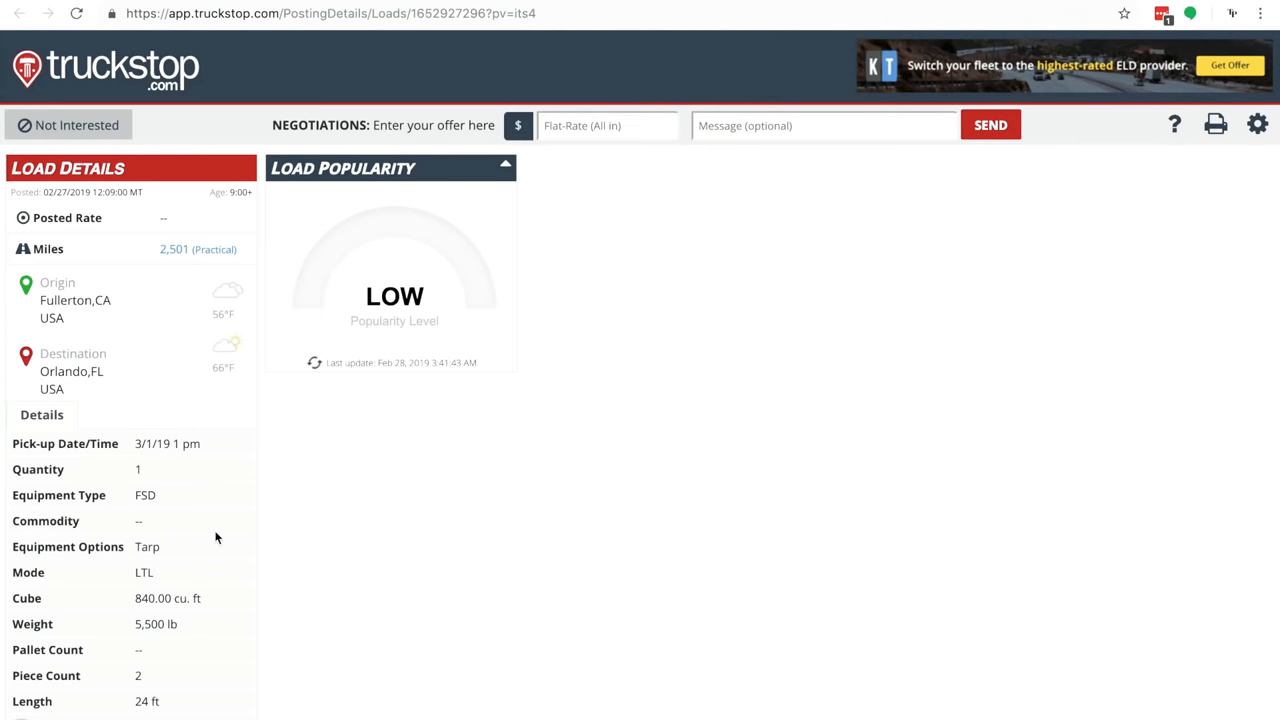
scroll(down, 3)
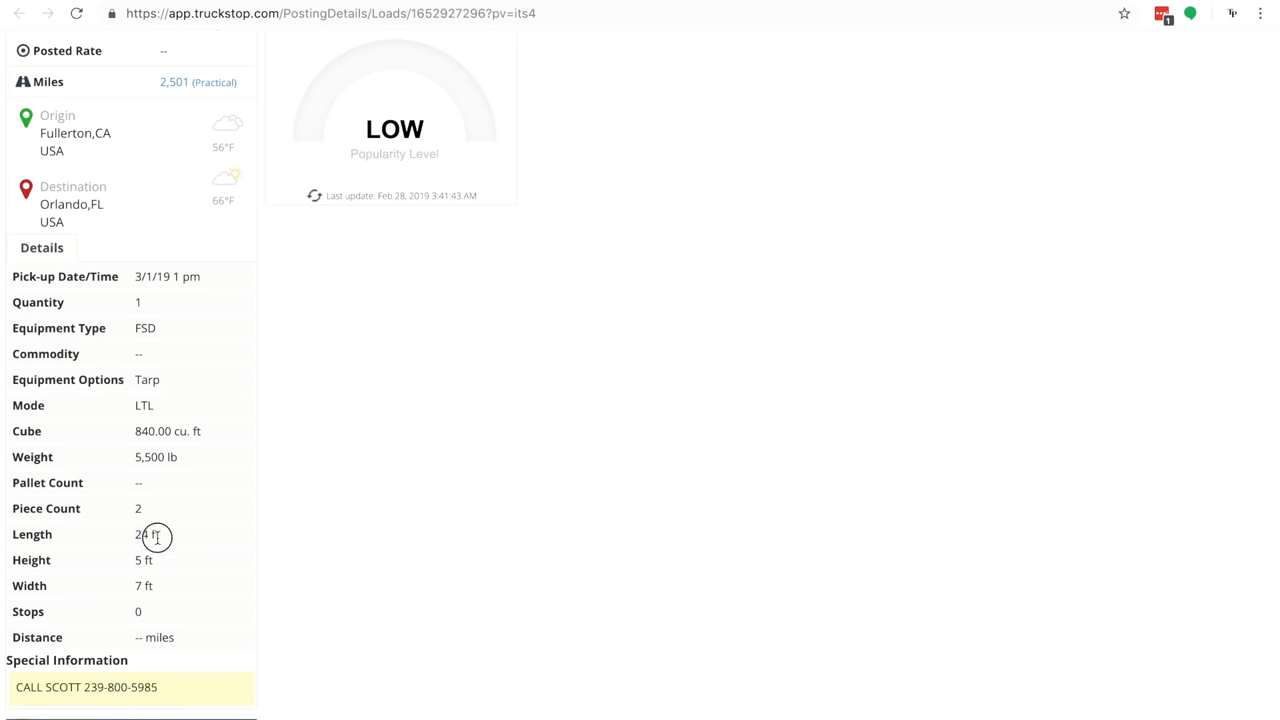
double_click(145, 534)
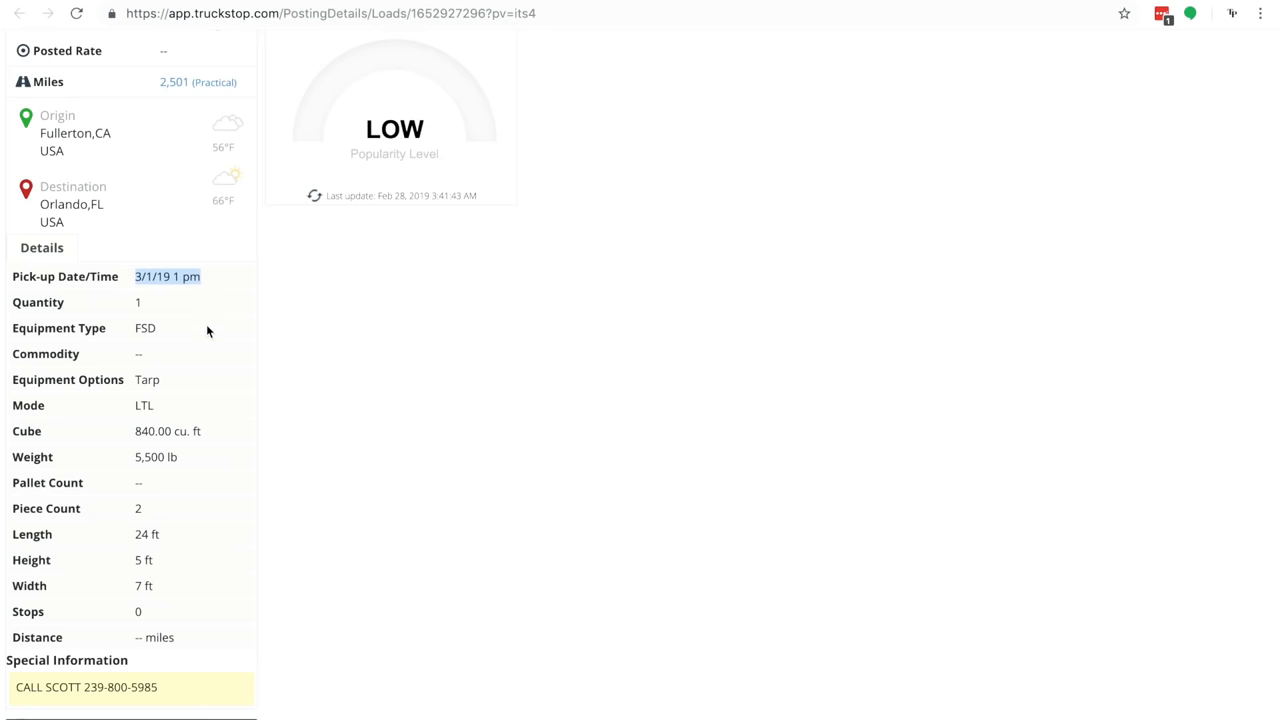
scroll(up, 3)
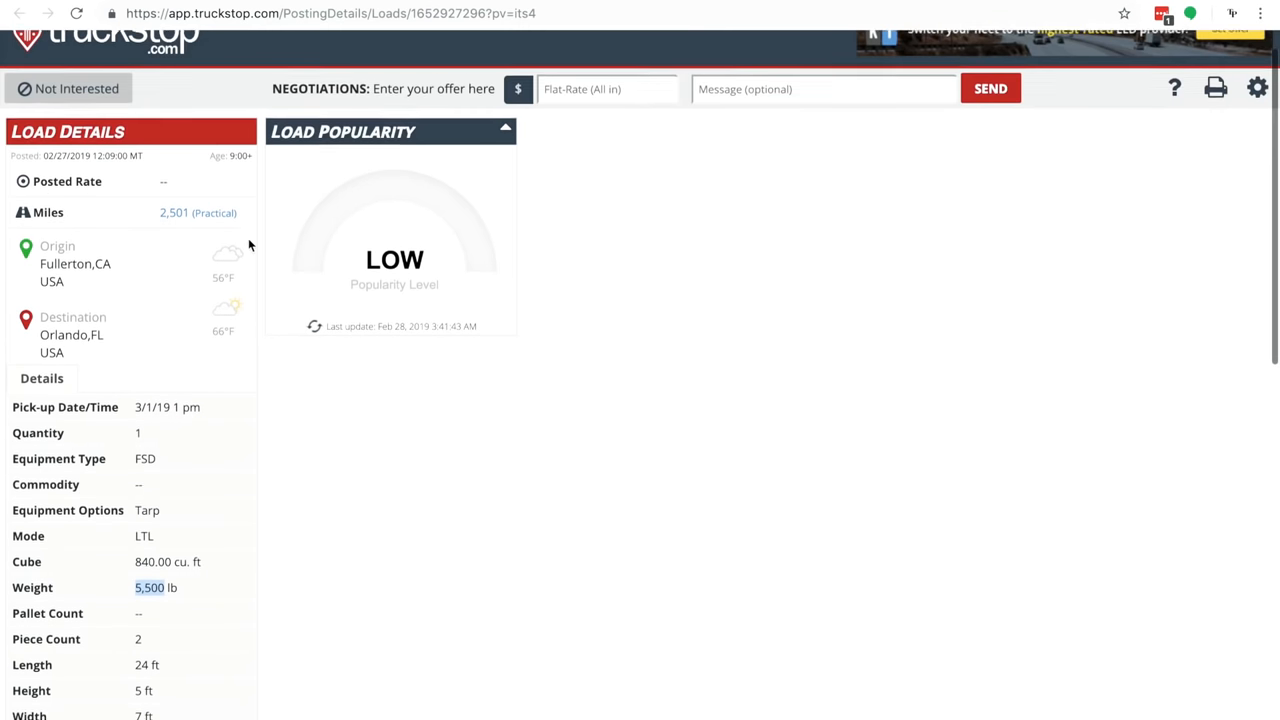
scroll(down, 3)
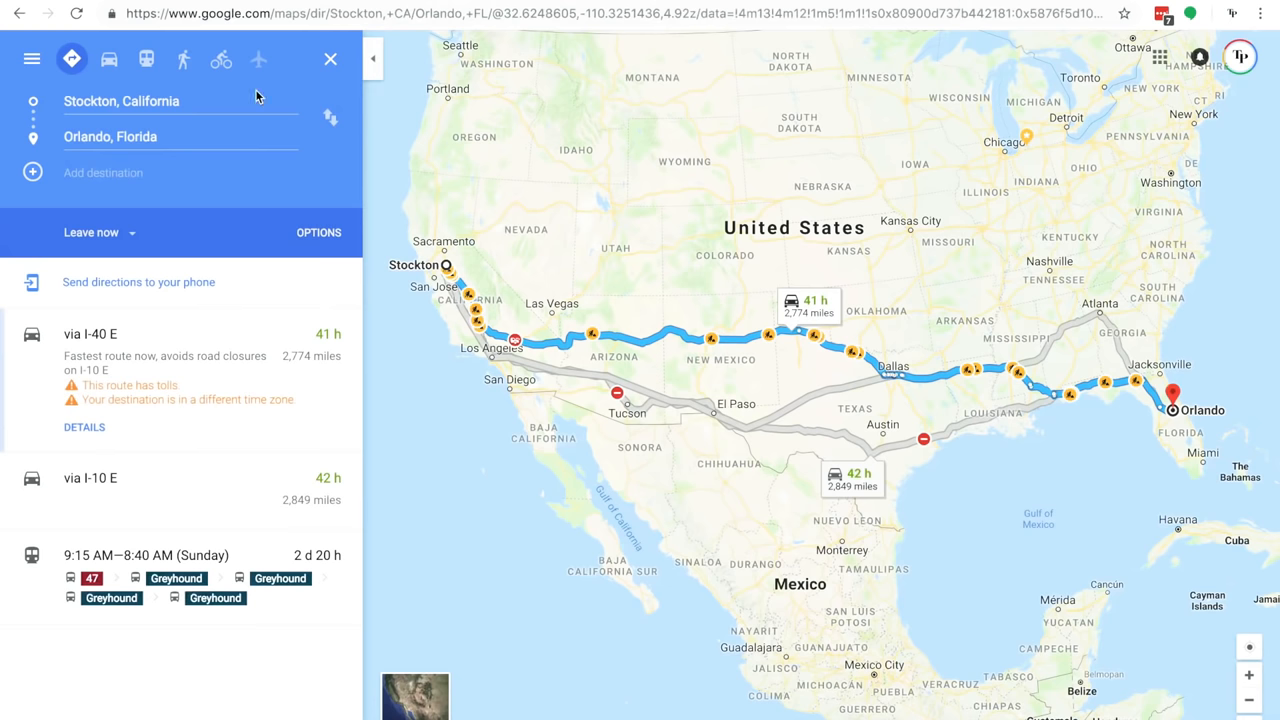
text(cha)
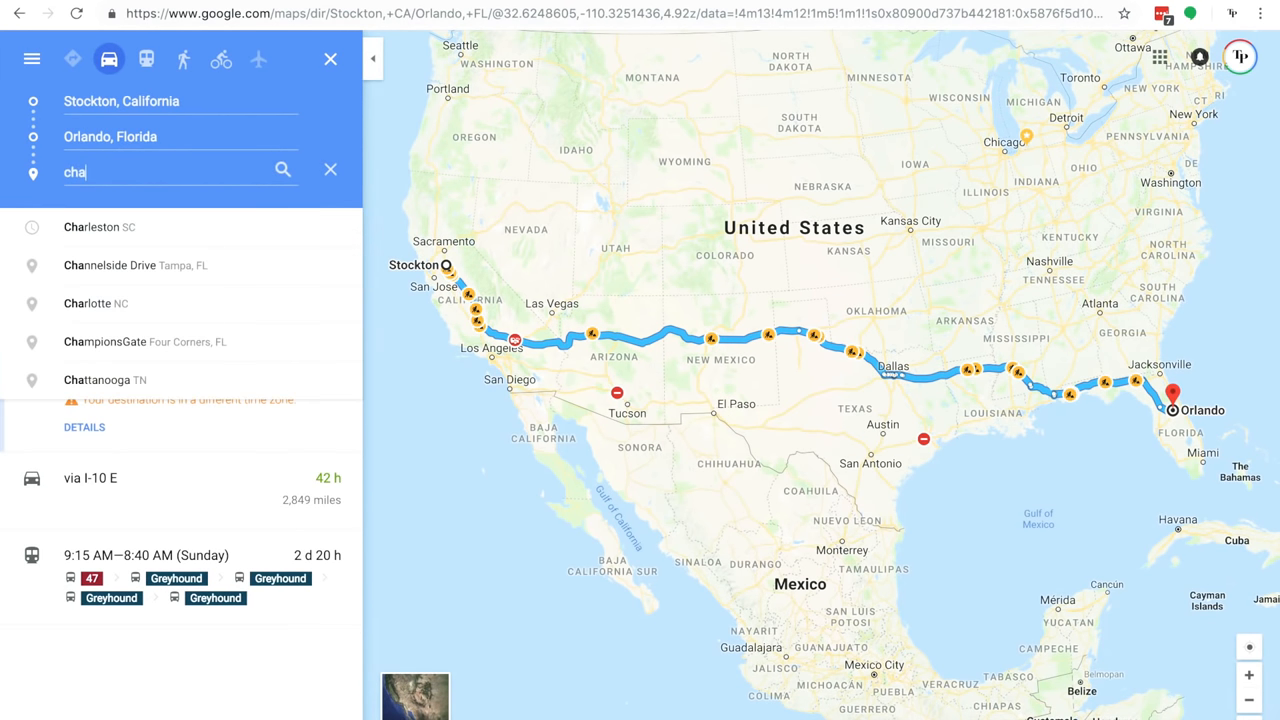
click(85, 227)
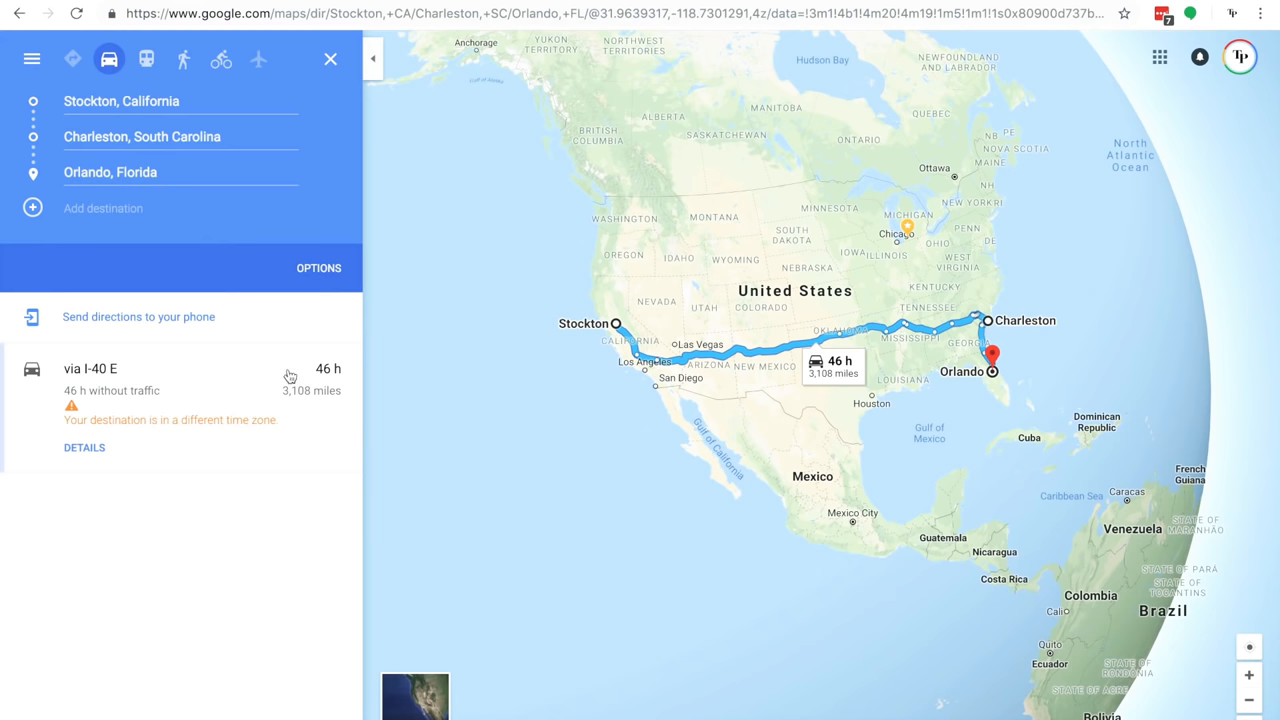
mouse_move(253, 308)
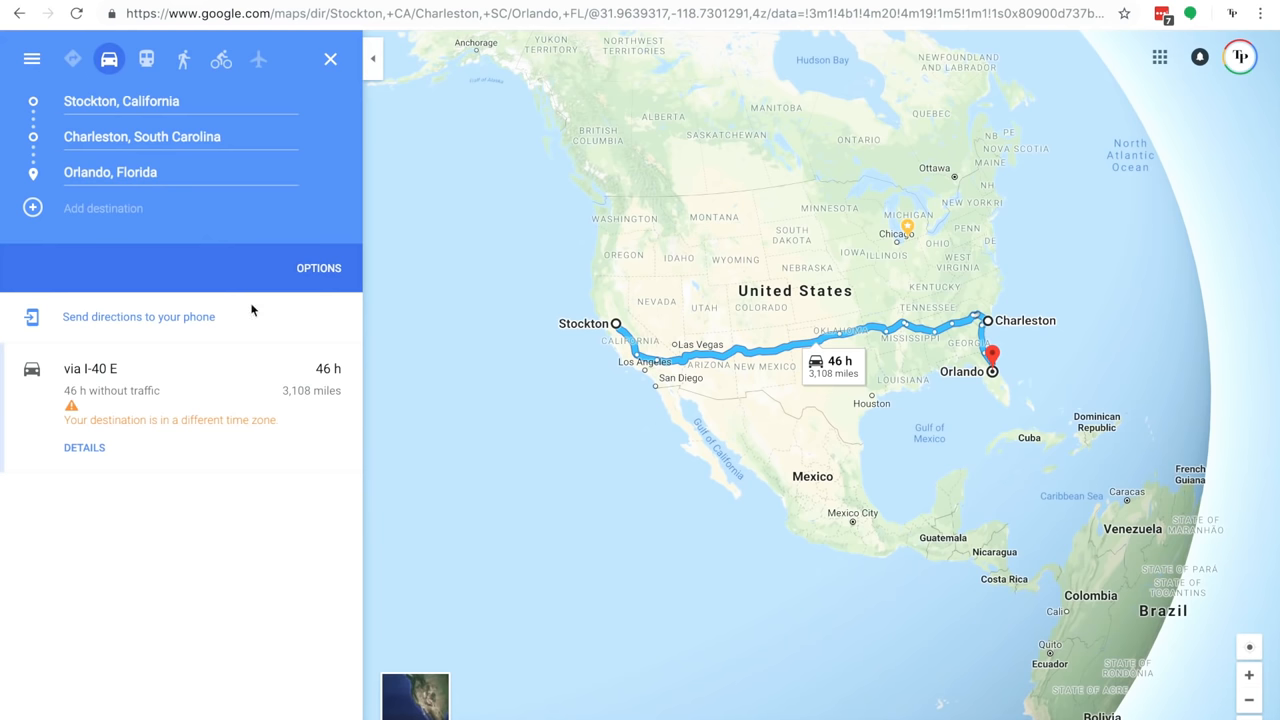
mouse_move(331, 137)
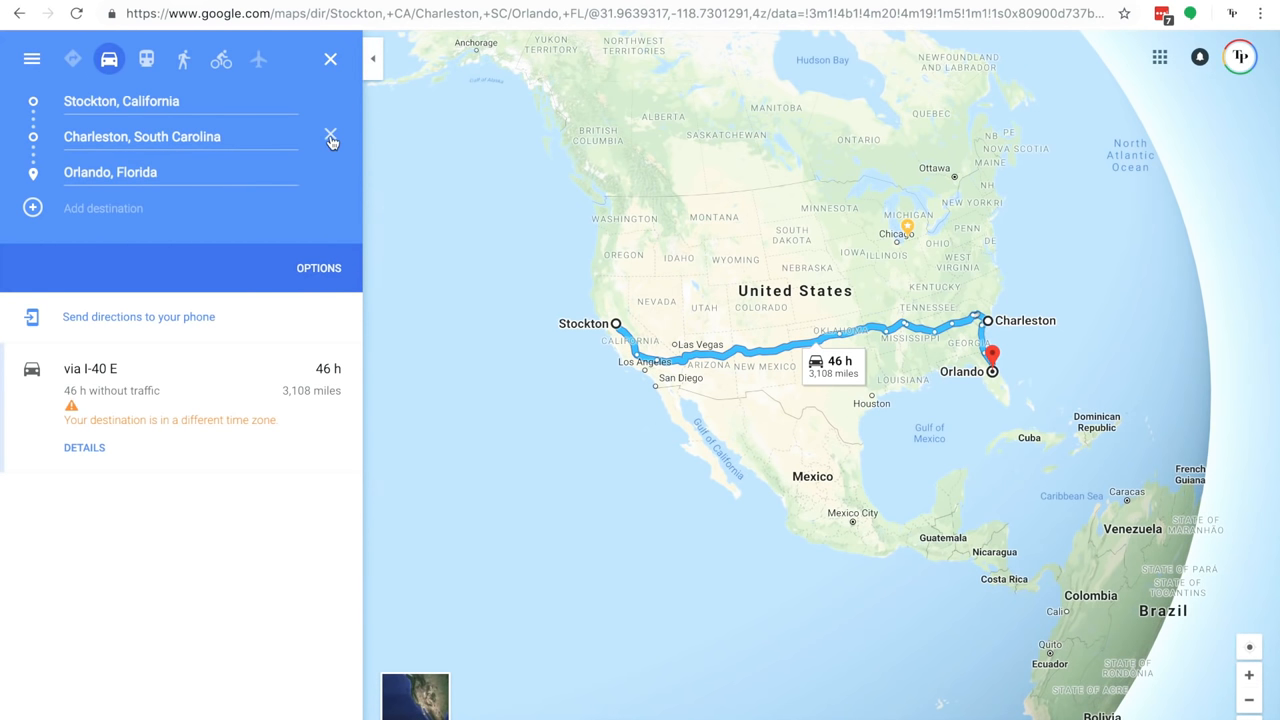
click(330, 137)
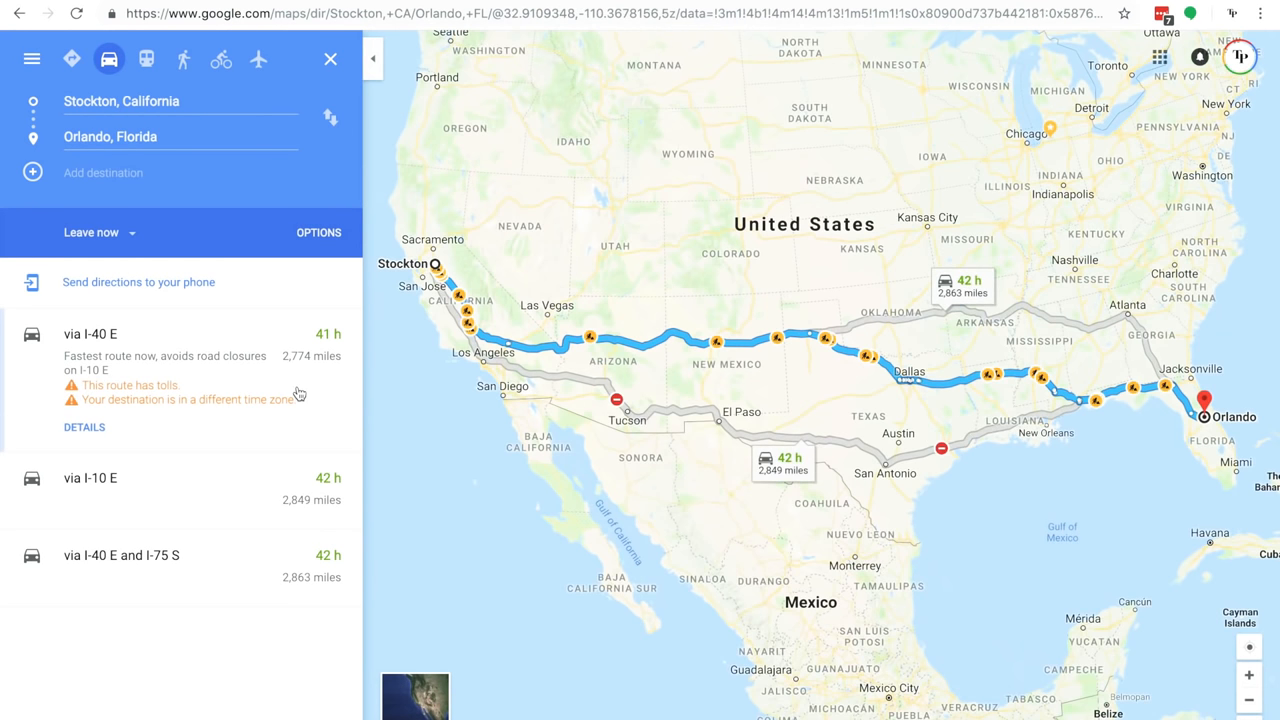
- Enter 3108-2774 into Spotlight's calculator
text(3108)
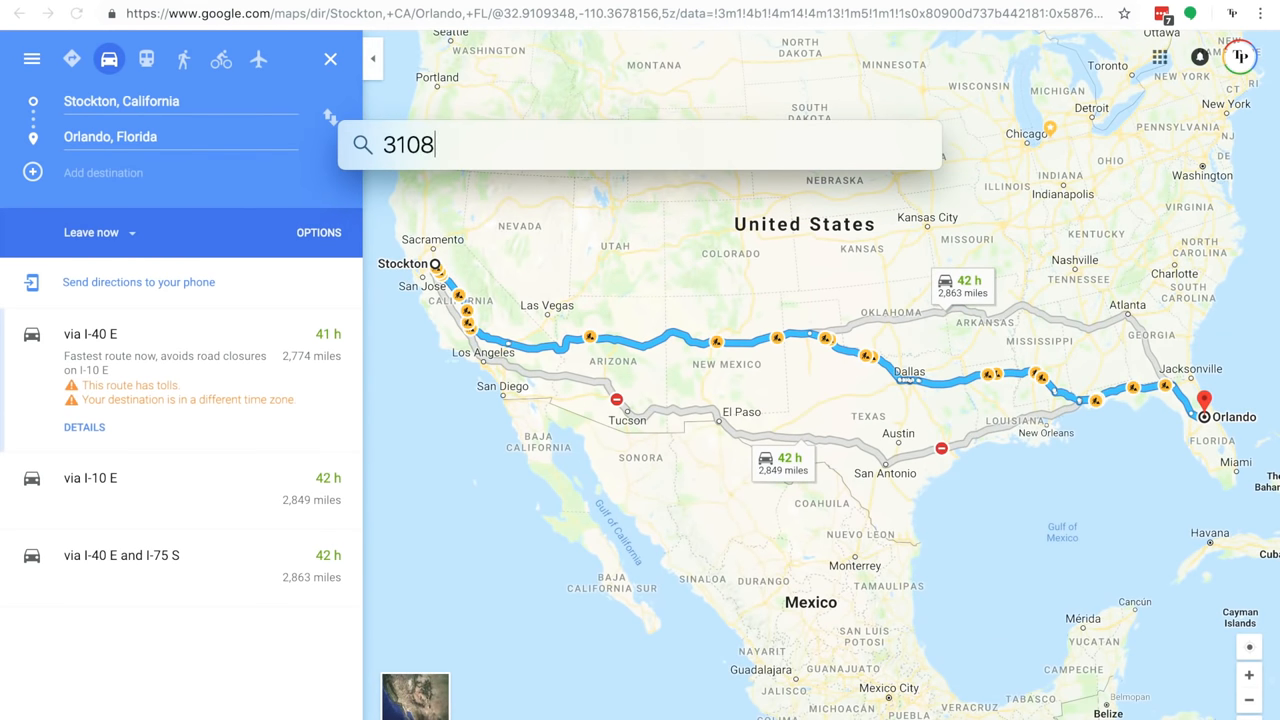
text(-)
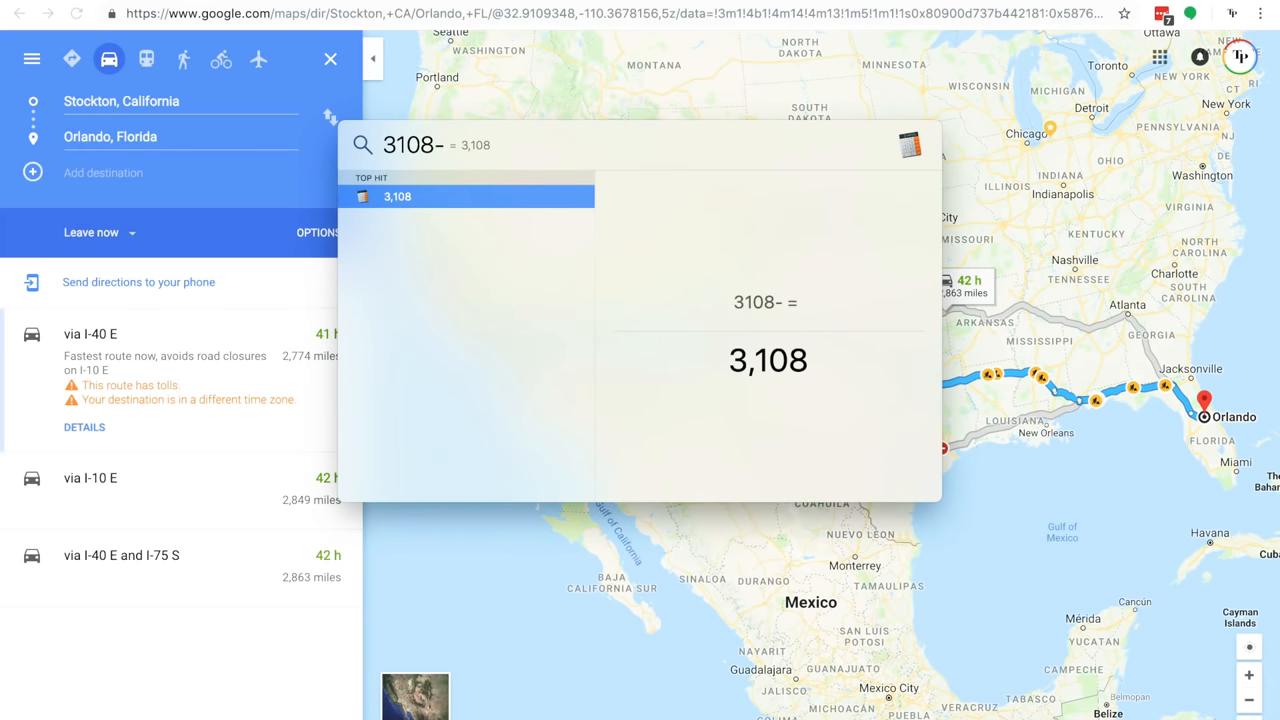
text(2774)
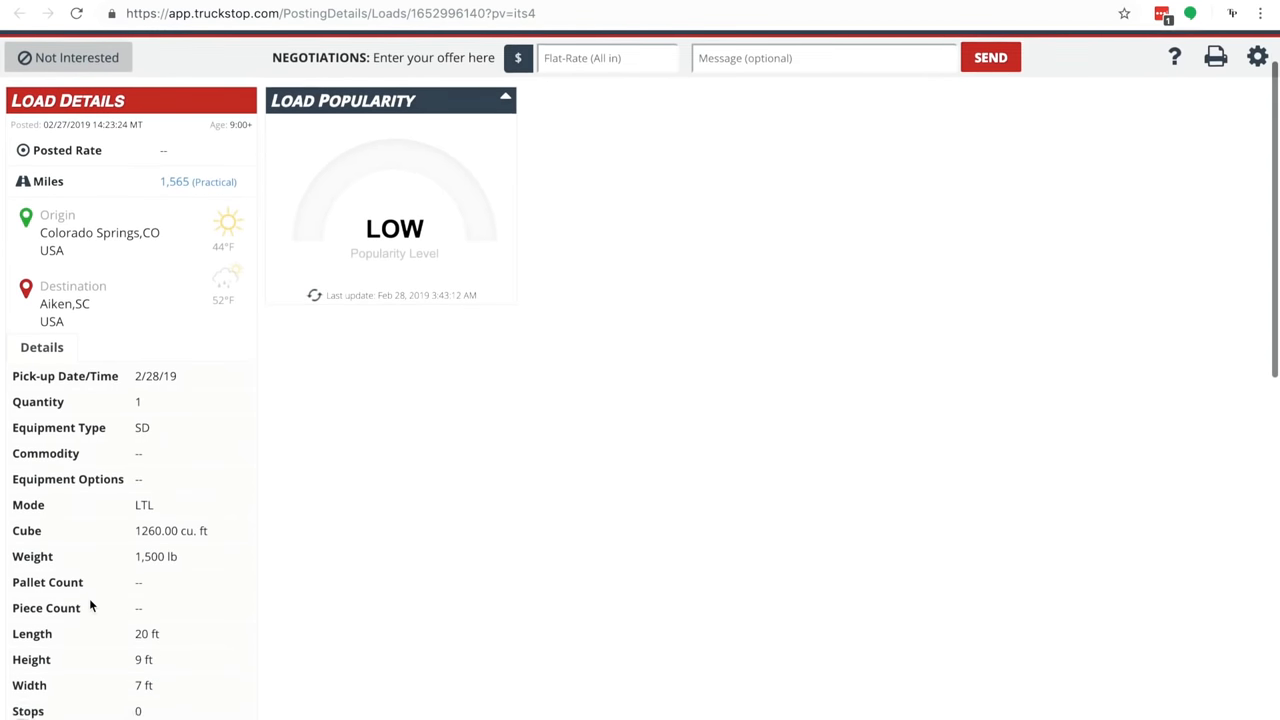
- Scroll through the load search results showing the Stockton and multi-state searches
scroll(down, 3)
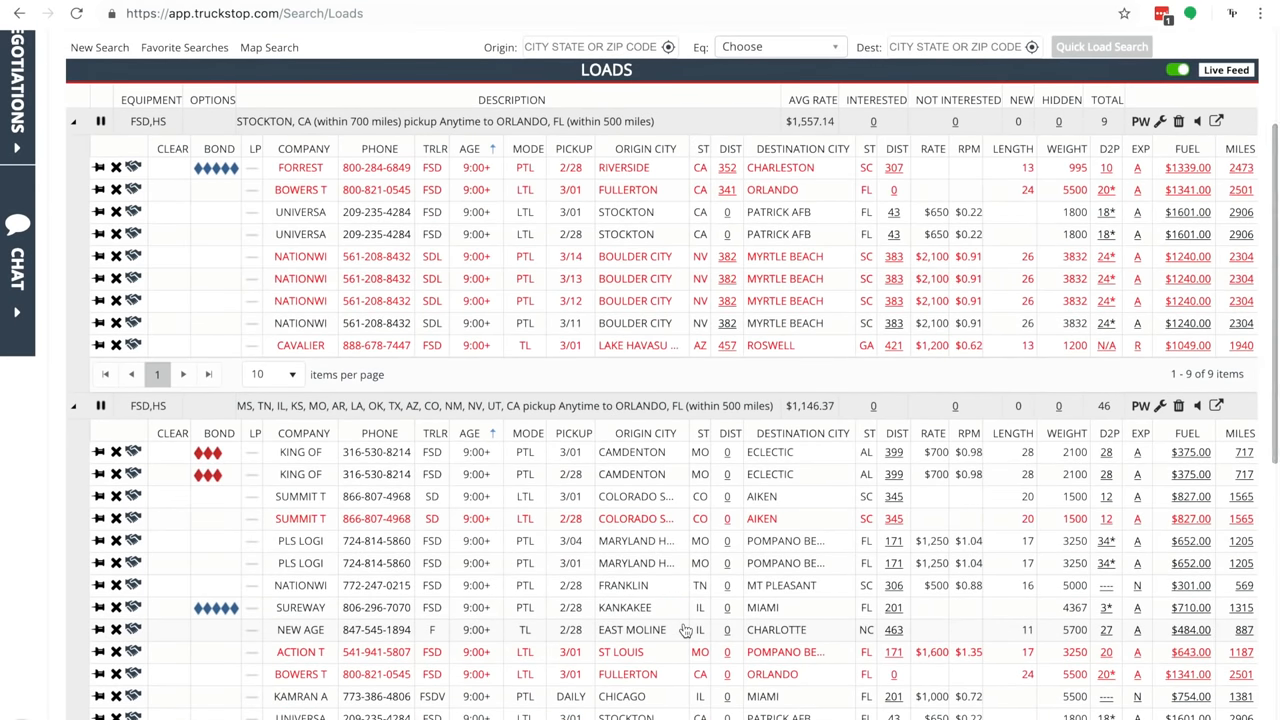
mouse_move(62, 426)
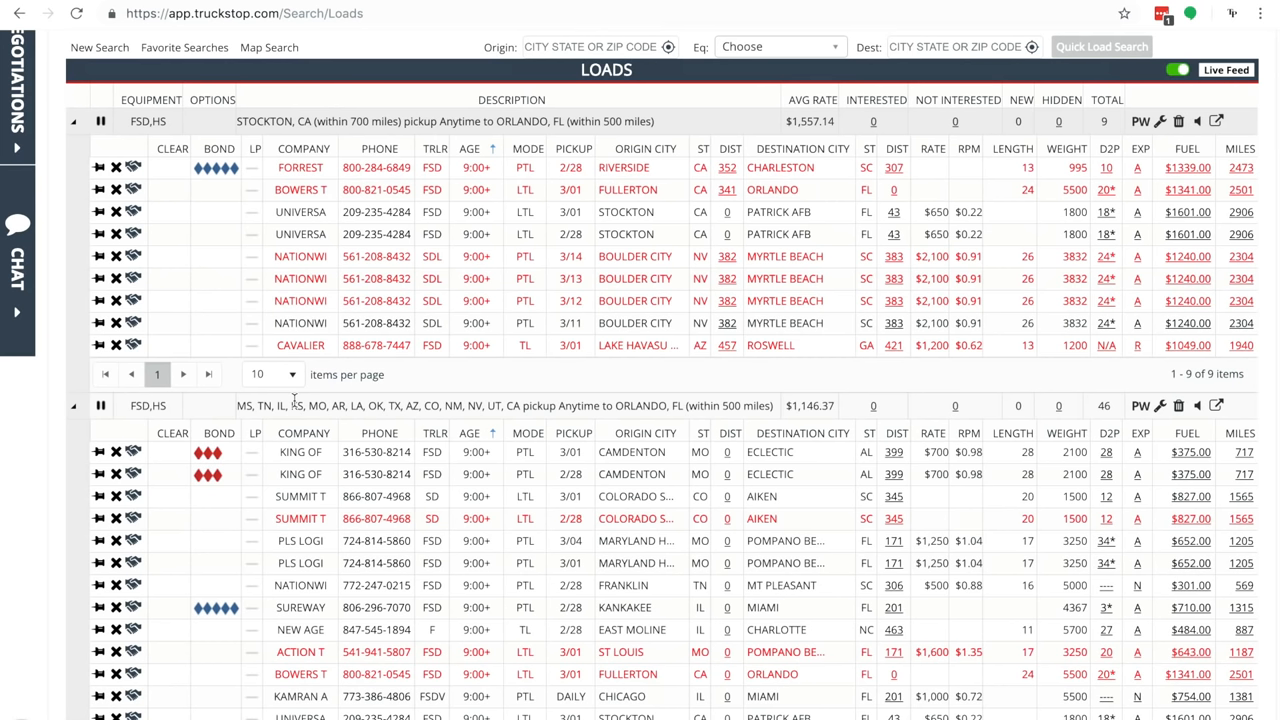
mouse_move(656, 629)
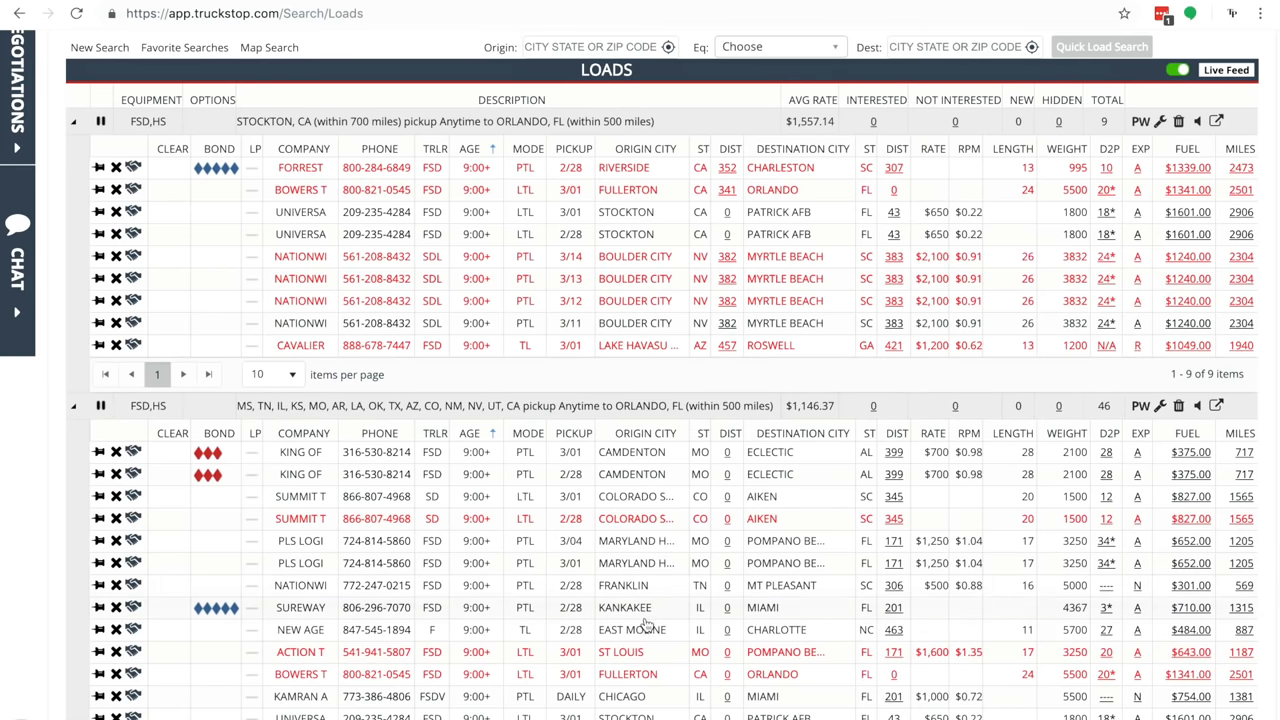
mouse_move(646, 626)
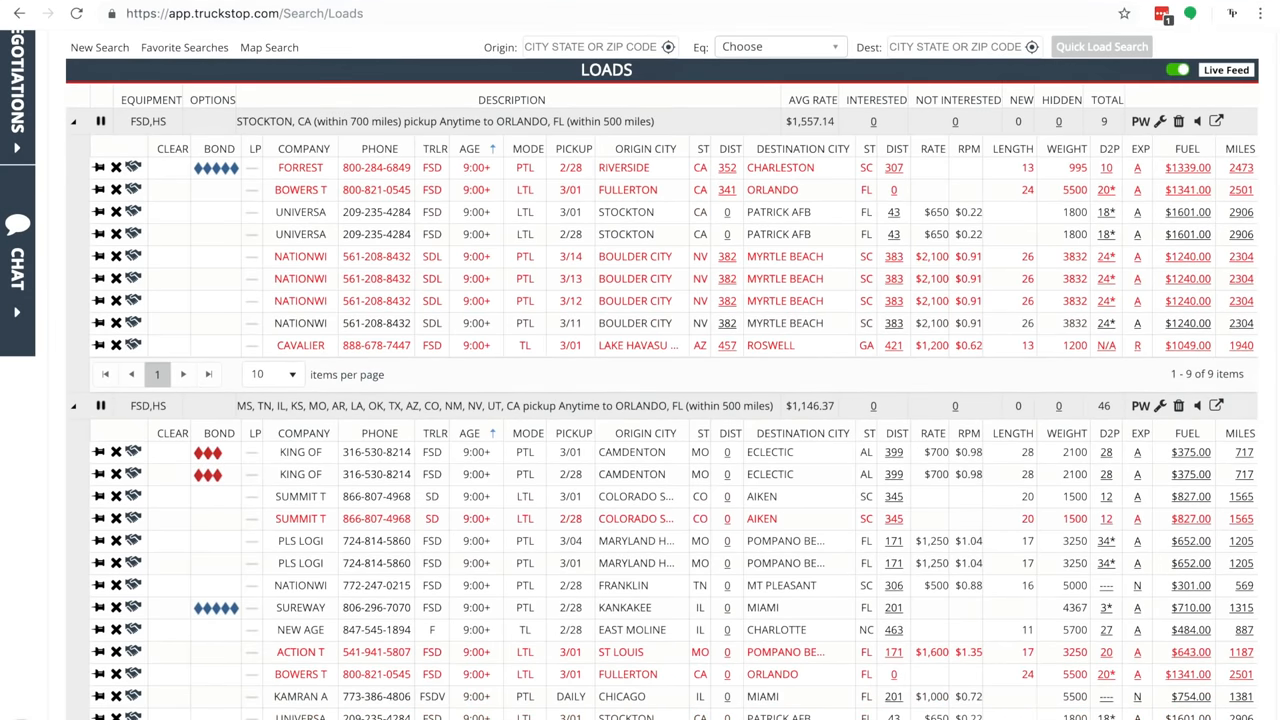
scroll(down, 3)
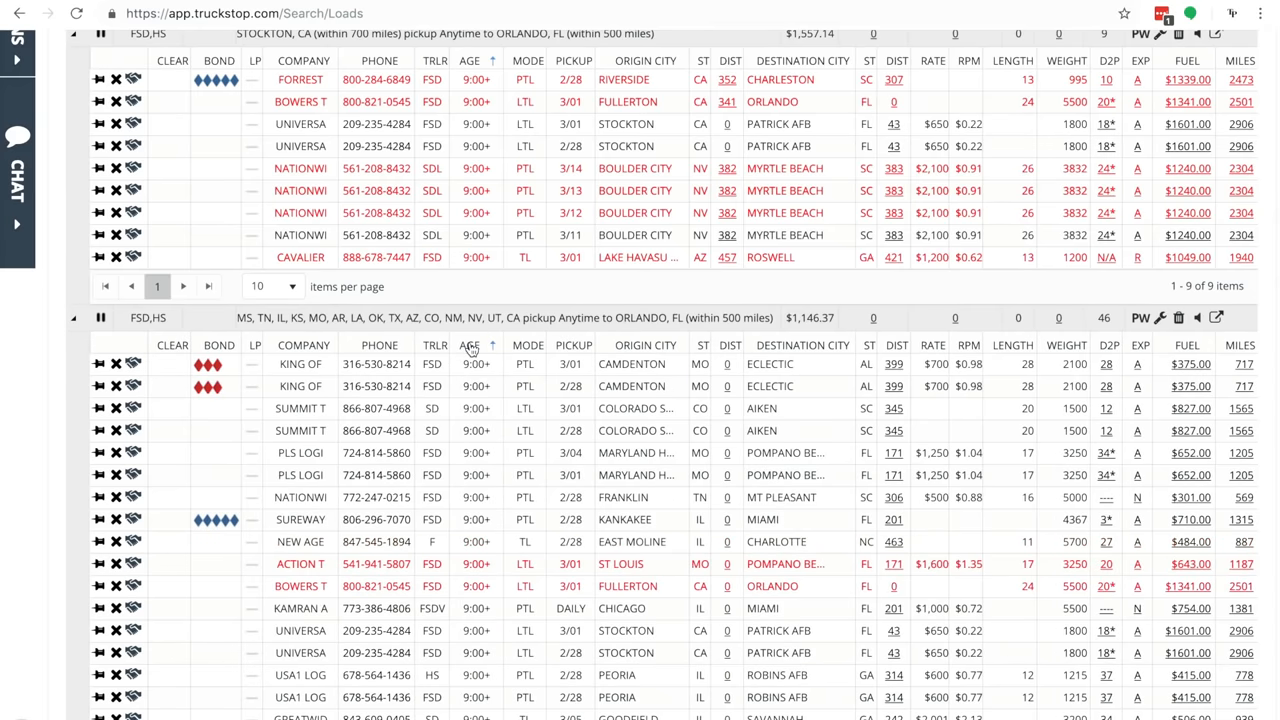
mouse_move(533, 458)
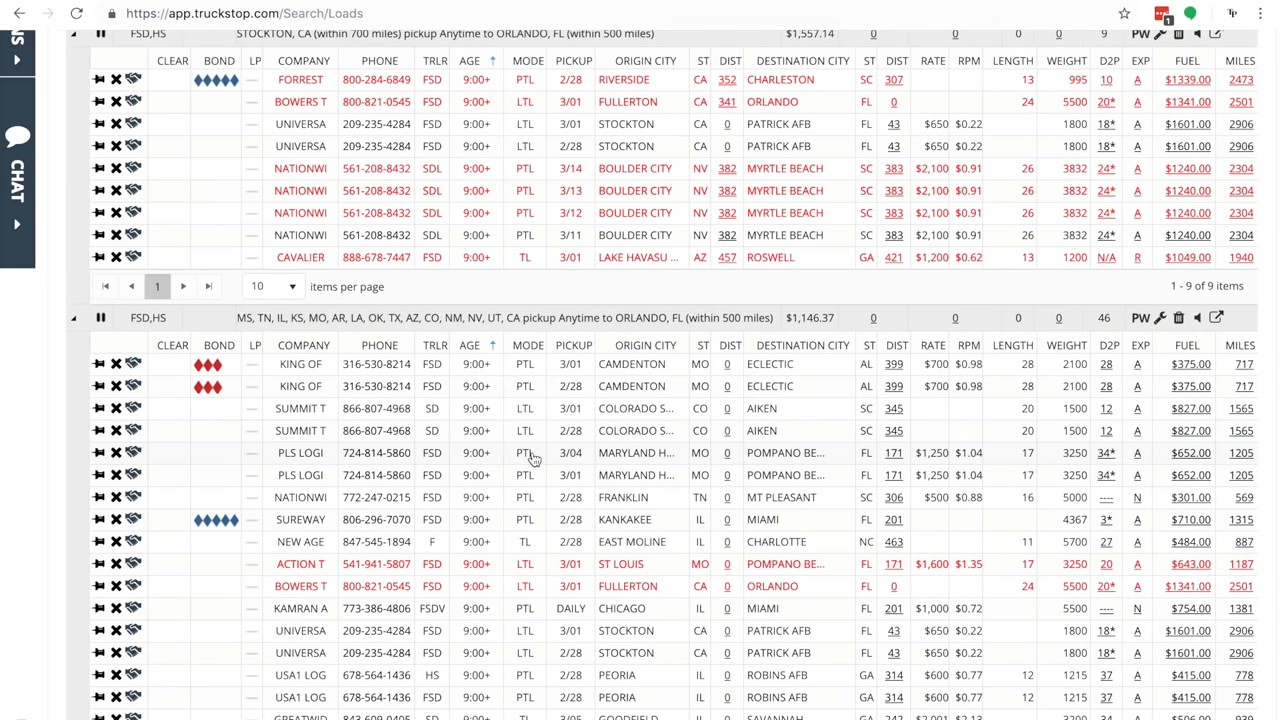
mouse_move(614, 503)
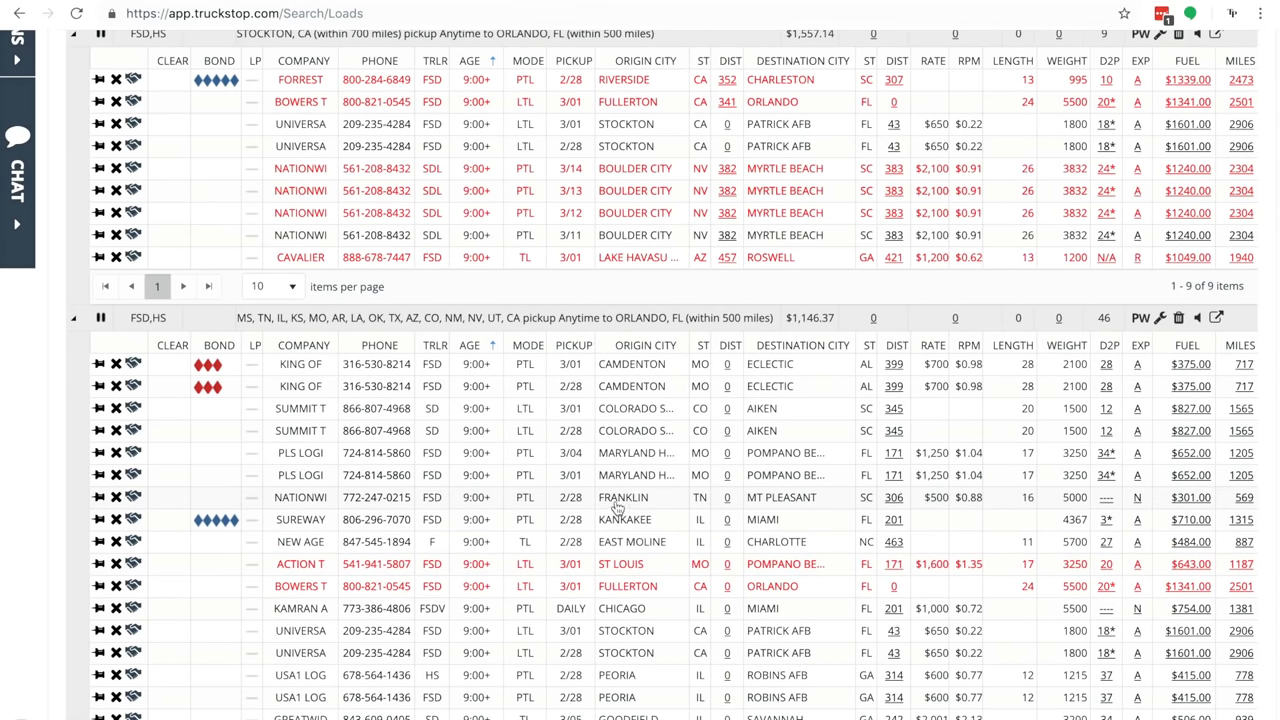
mouse_move(807, 433)
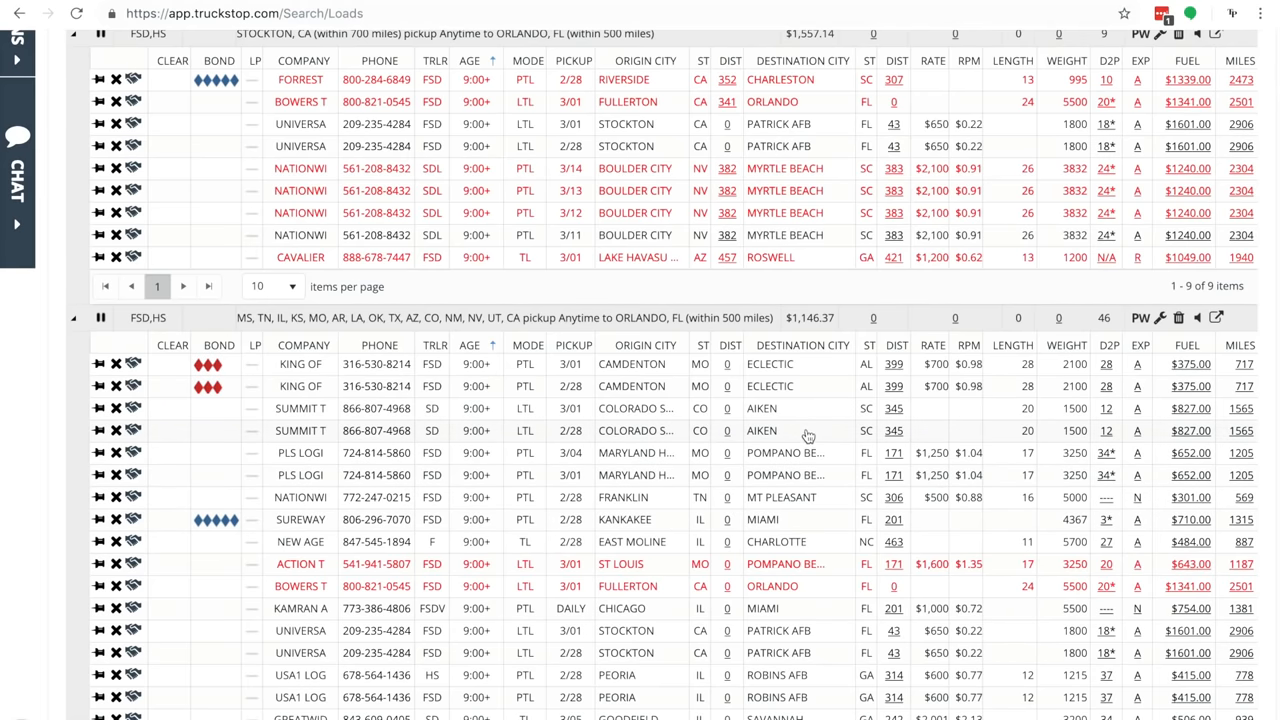
mouse_move(806, 435)
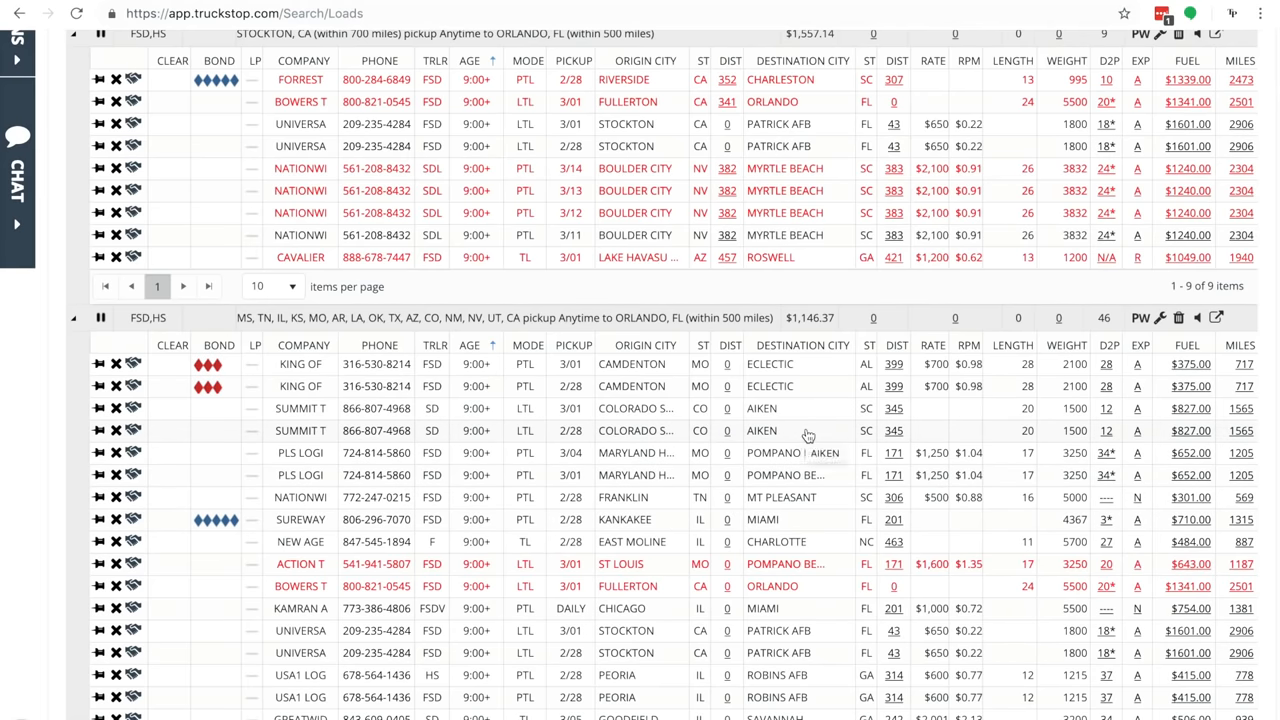